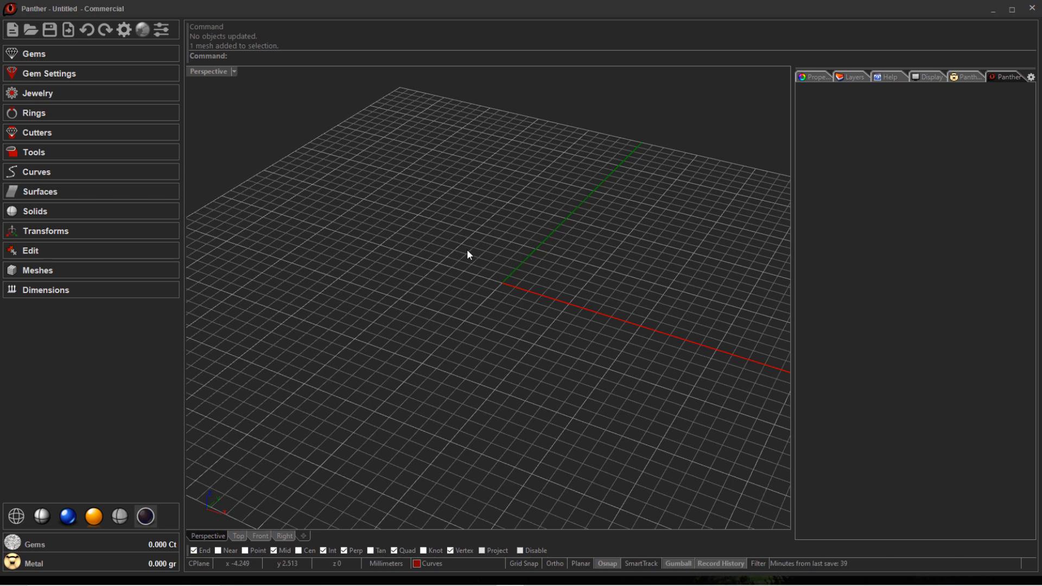
mouse_move(510, 252)
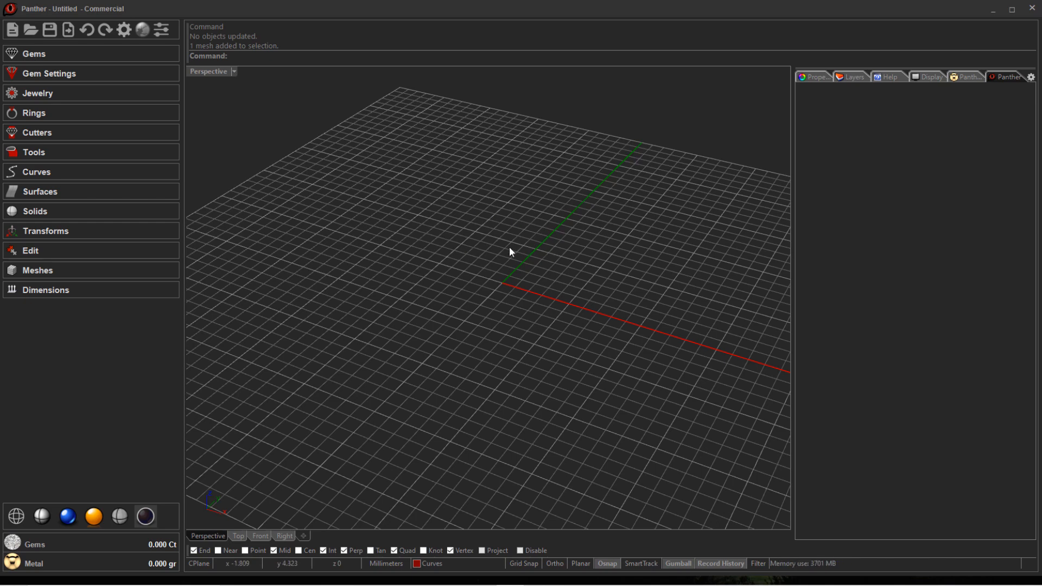
mouse_move(427, 377)
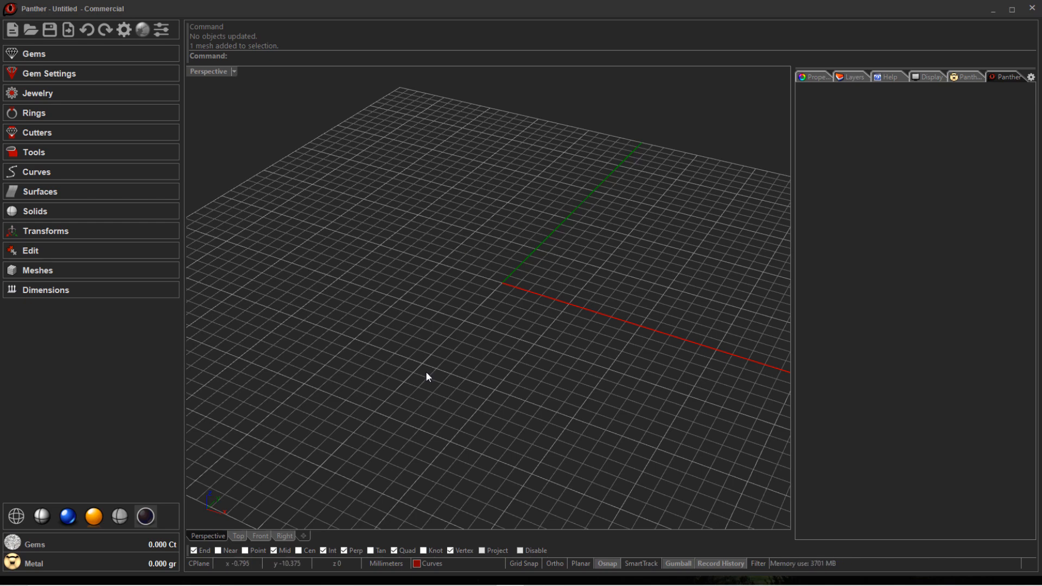
mouse_move(530, 280)
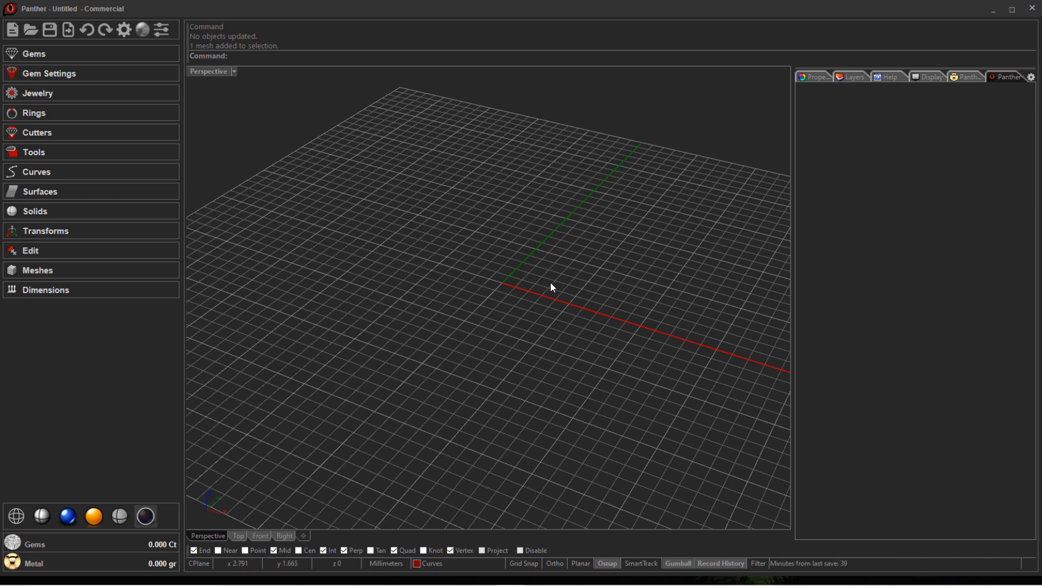
mouse_move(503, 406)
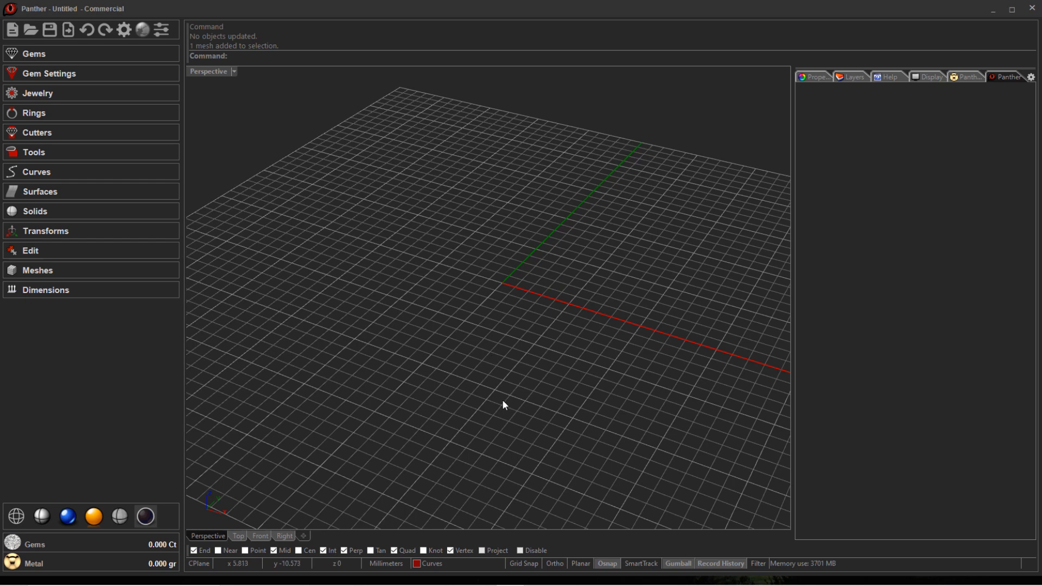
mouse_move(764, 235)
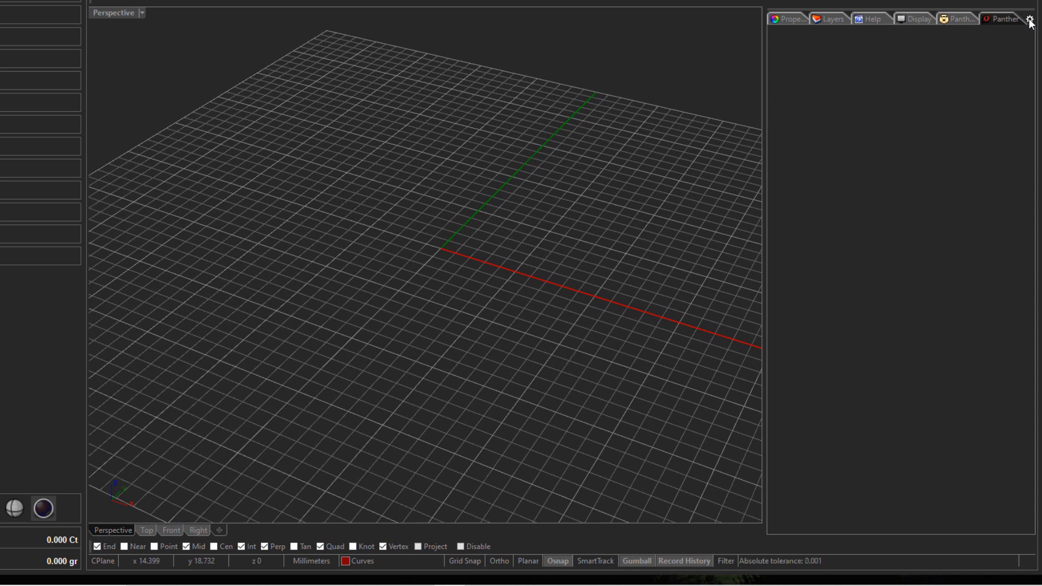
Step: Dock the Libraries panel and browse up to Documents > CAD Jewelry School
left_click(1031, 22)
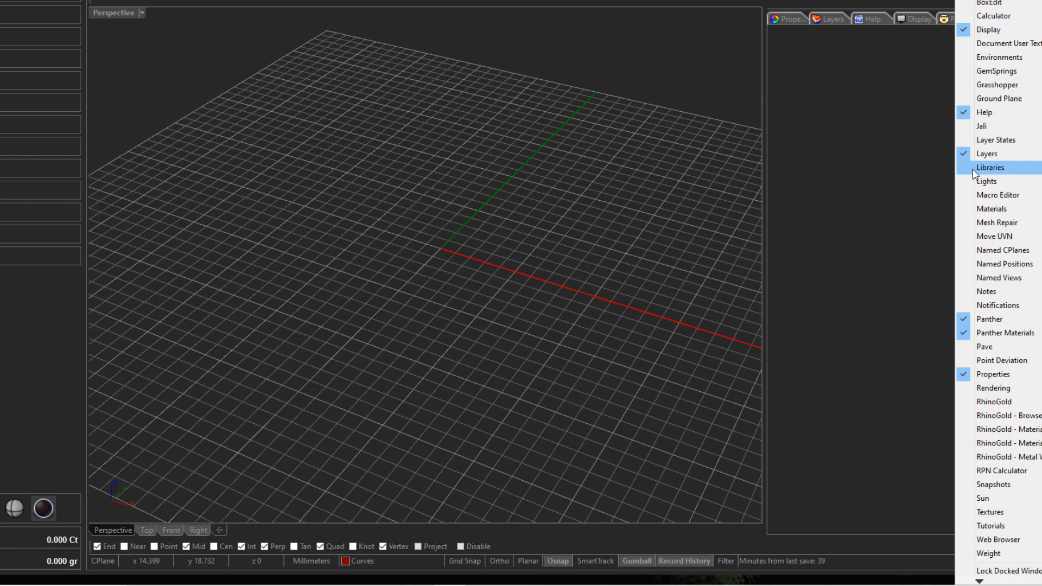
left_click(990, 167)
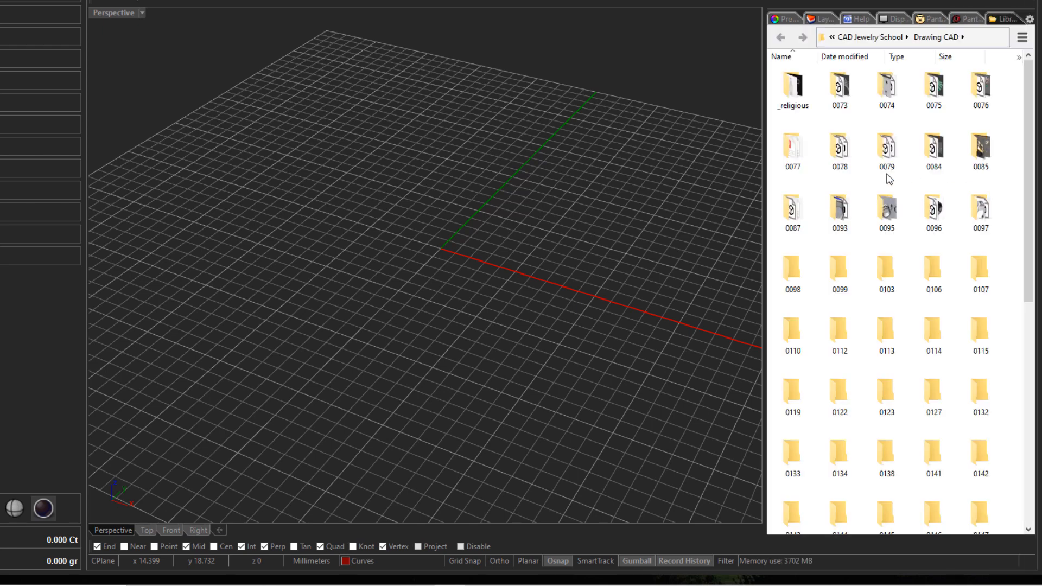
left_click(840, 89)
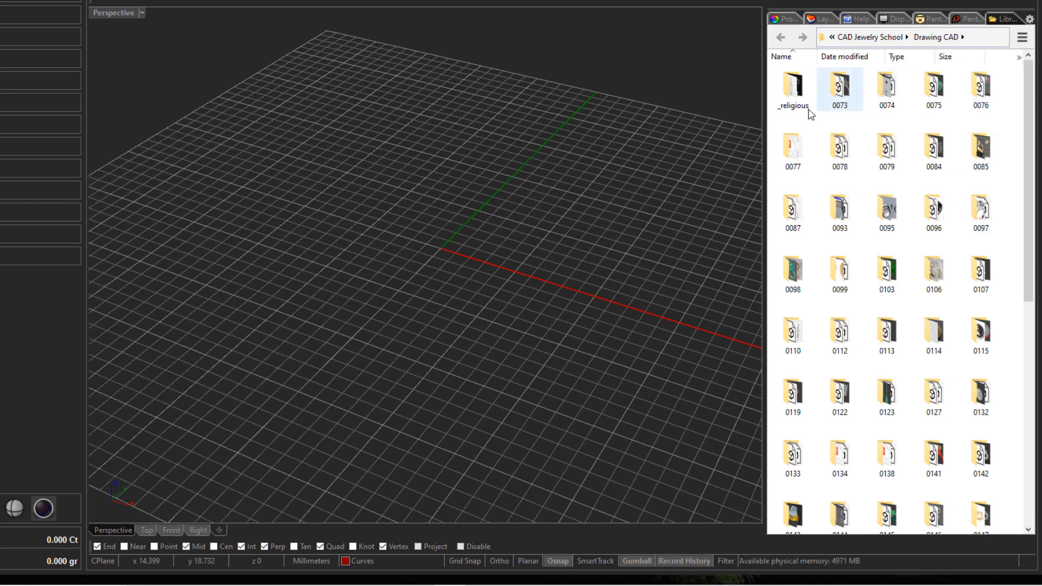
left_click(933, 151)
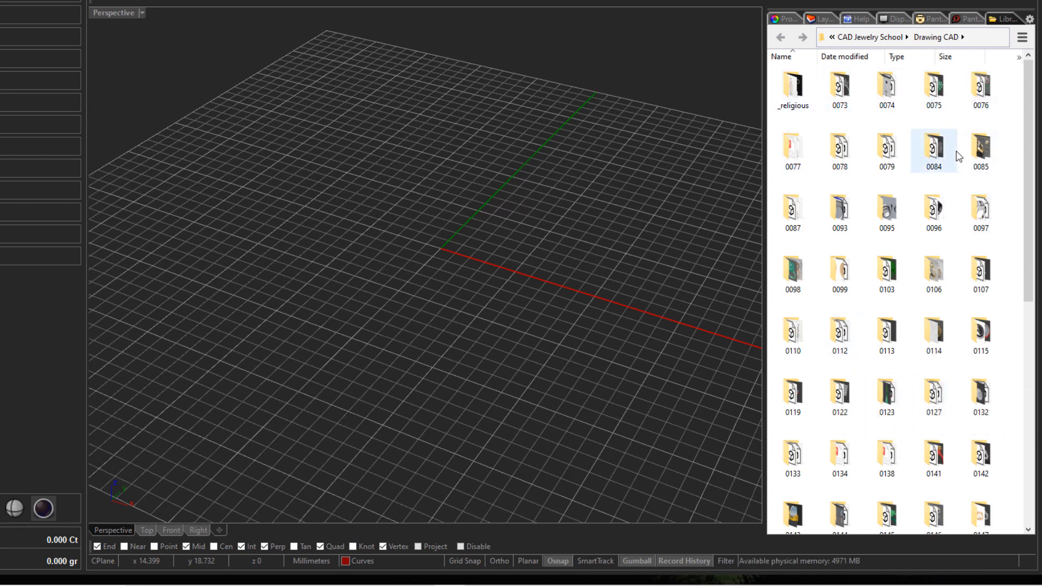
mouse_move(1001, 78)
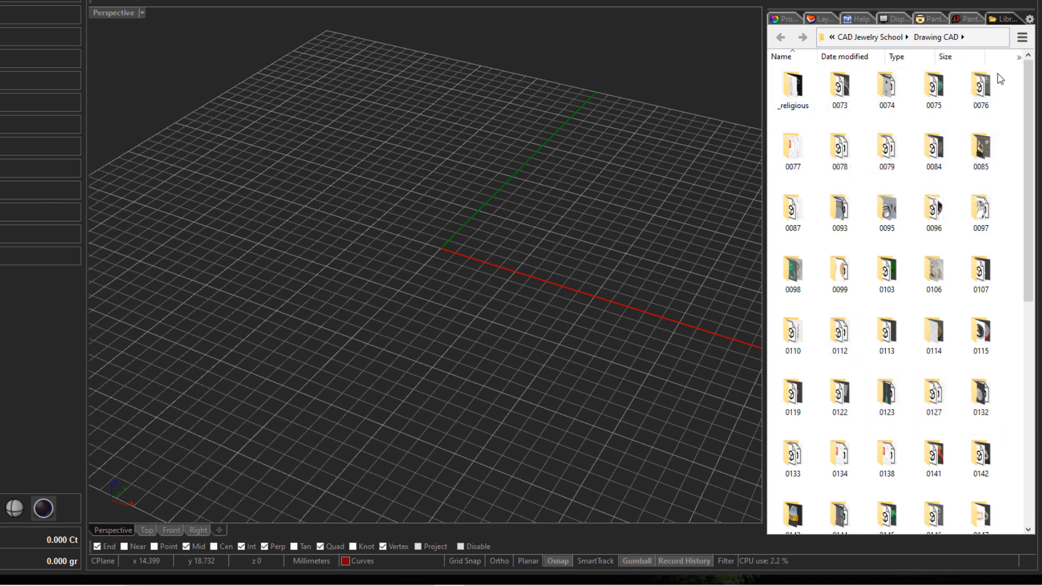
left_click(933, 392)
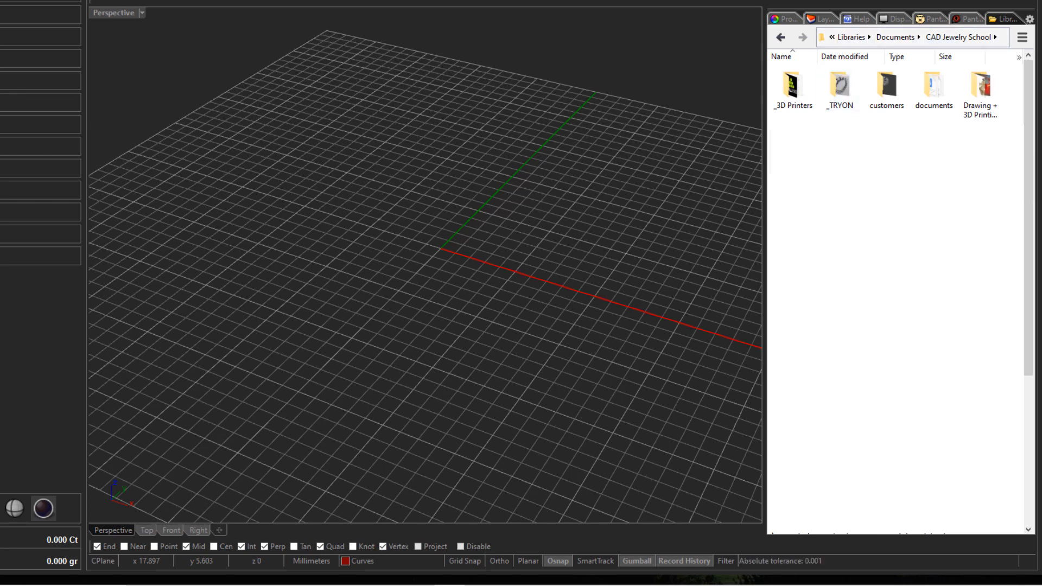
Step: Enter the Drawing CAD folder, then scroll to and open job folder 0219
double_click(980, 85)
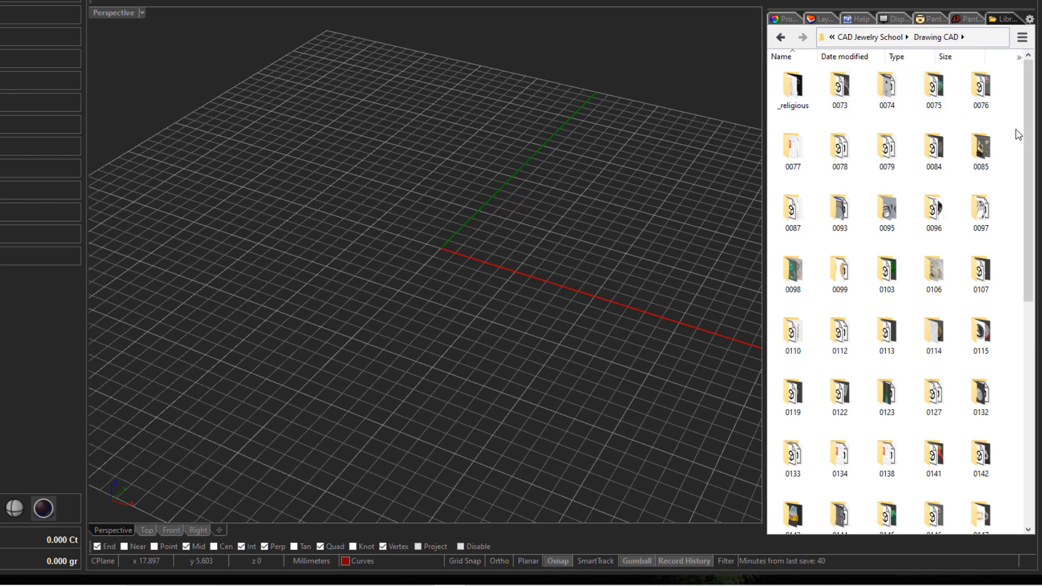
scroll("down", 3)
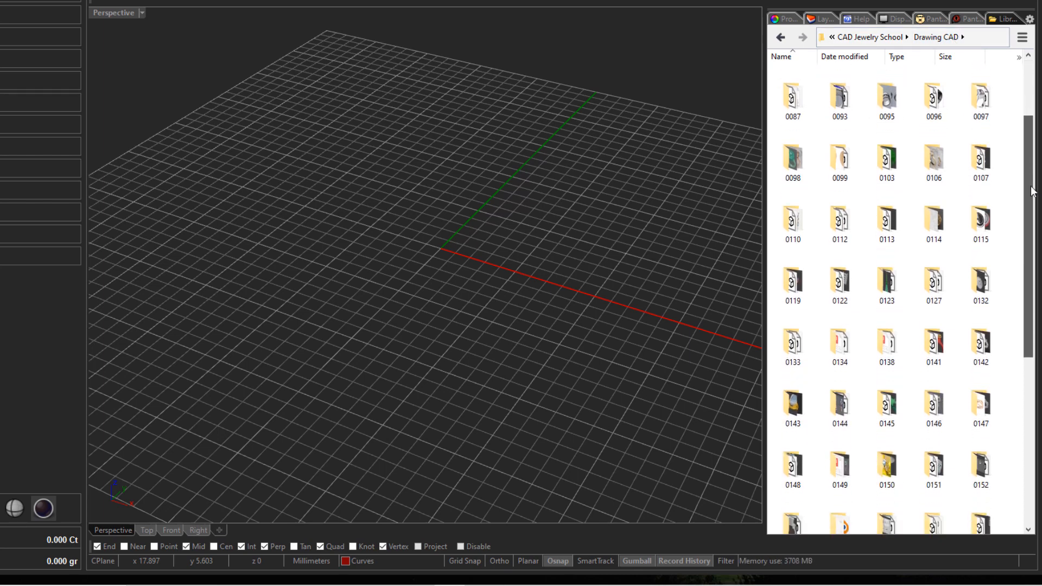
scroll("down", 3)
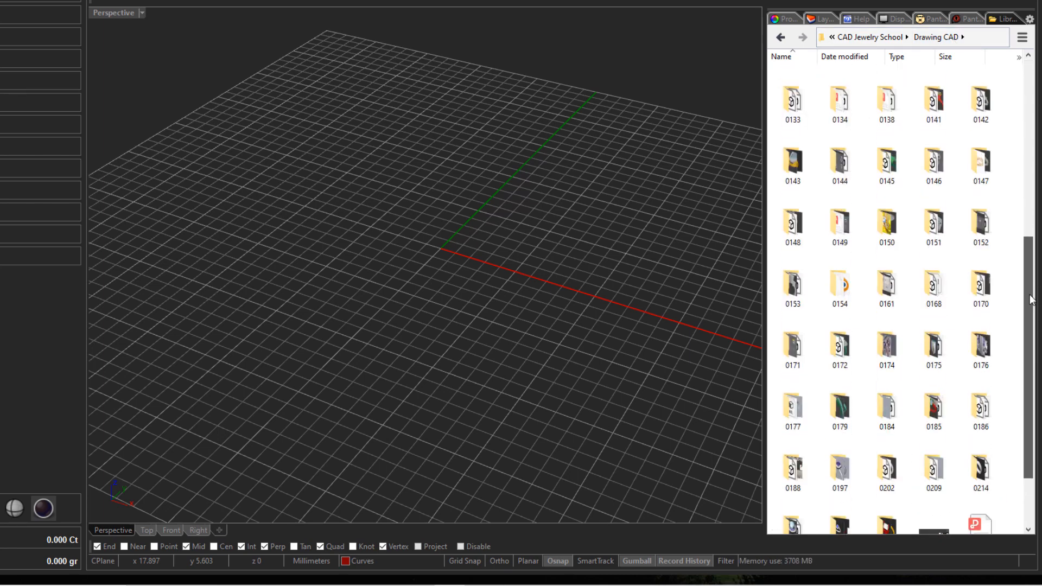
scroll("down", 3)
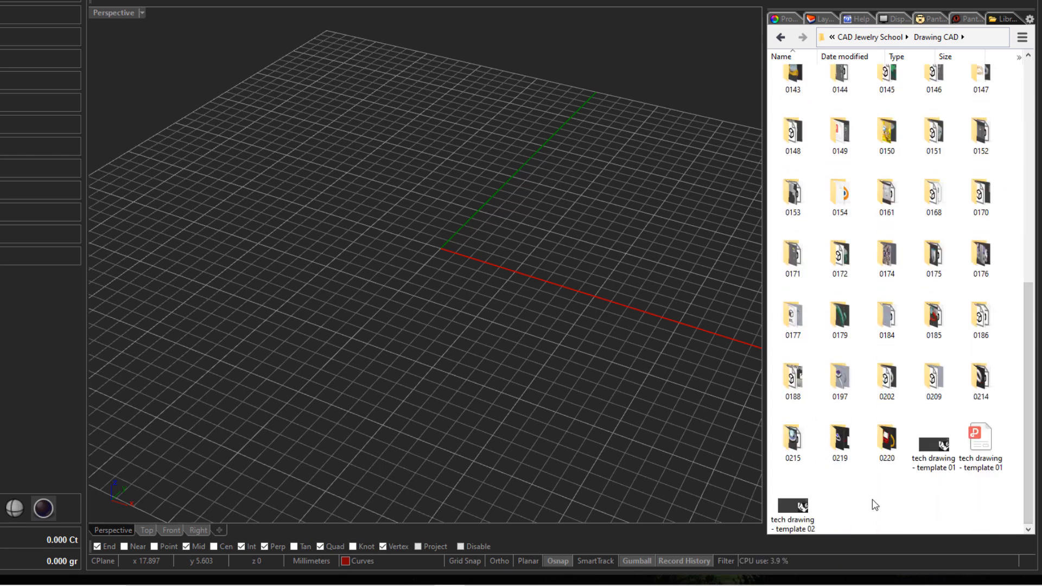
left_click(839, 442)
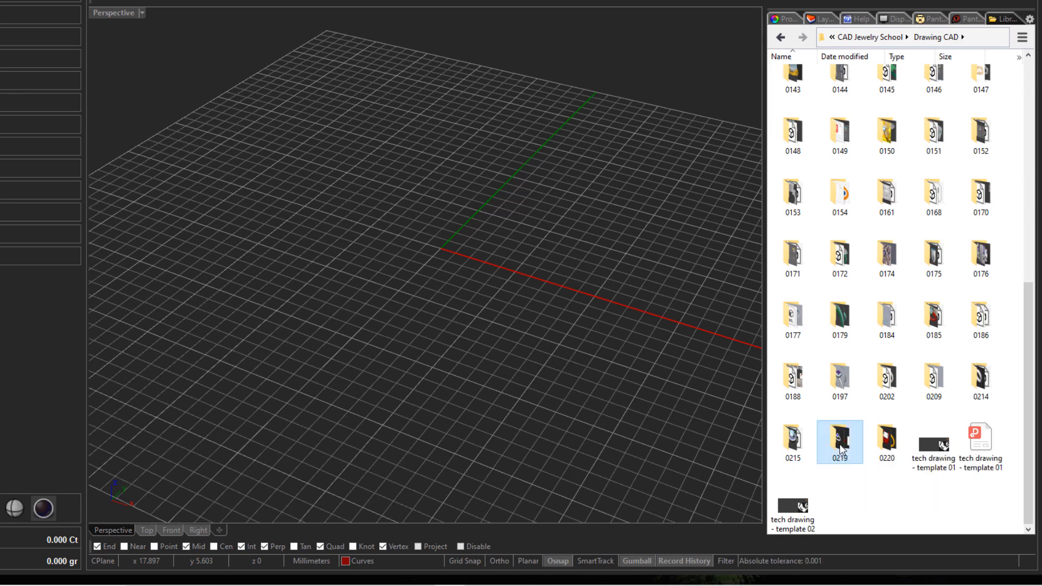
double_click(839, 442)
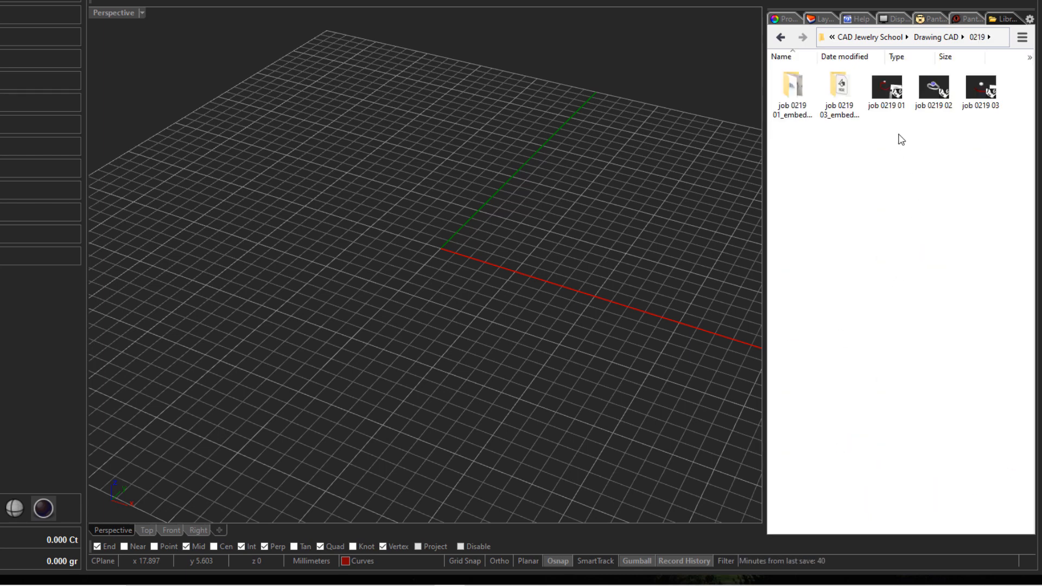
mouse_move(968, 169)
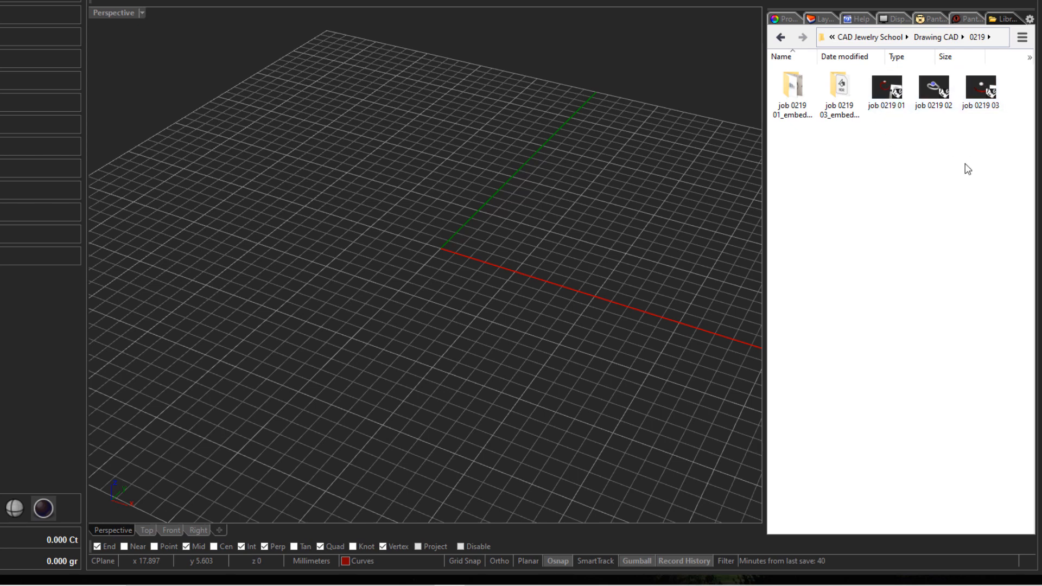
mouse_move(913, 219)
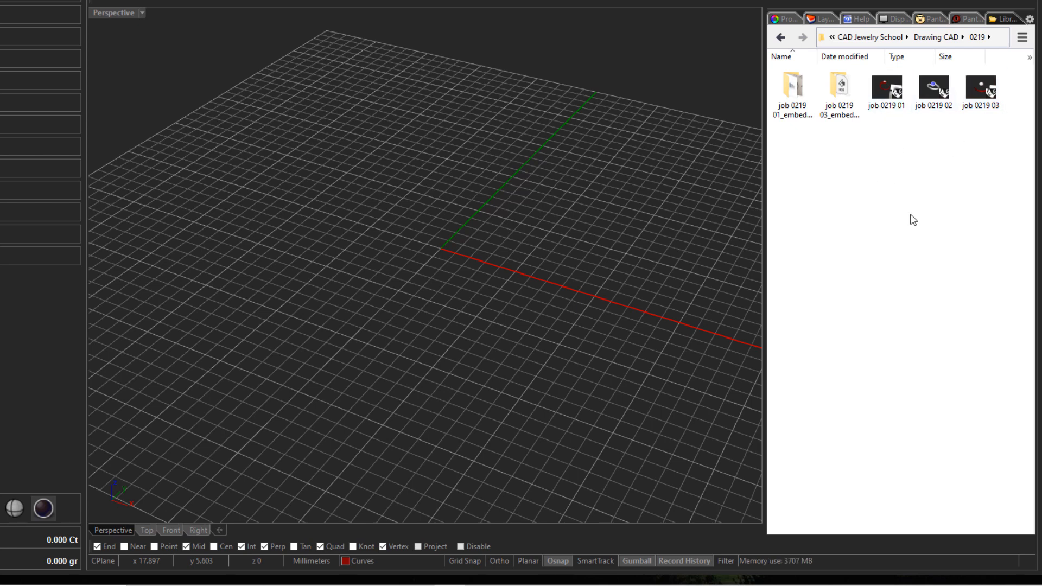
mouse_move(913, 158)
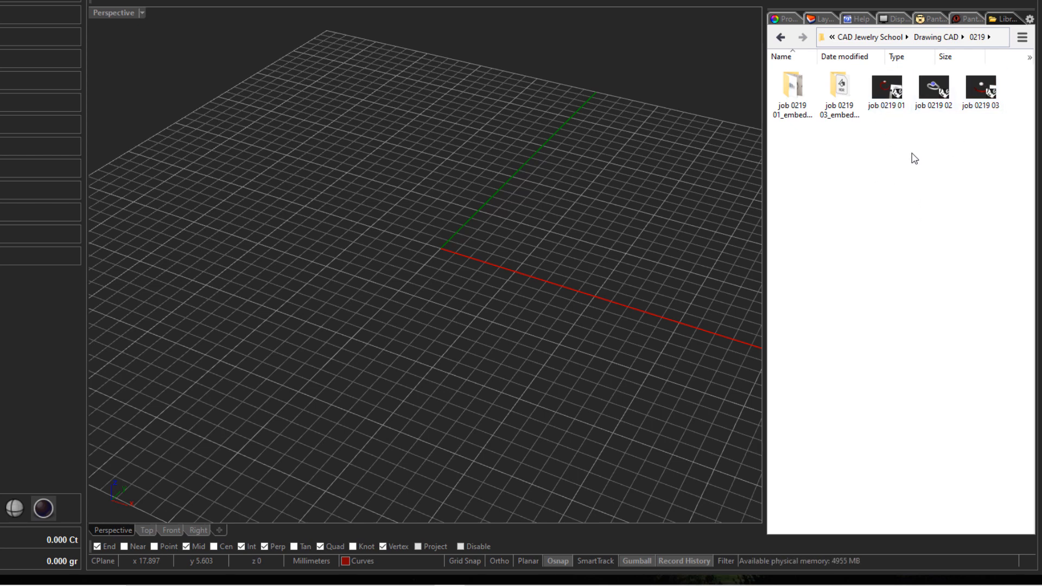
Step: Switch the file list to Large icons view and select job 0219 02
right_click(914, 158)
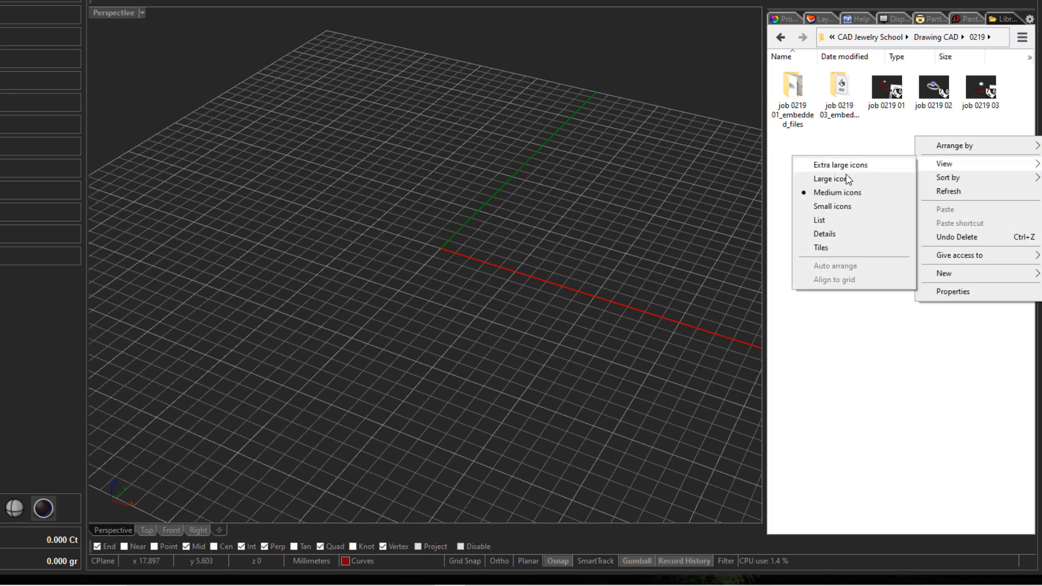
left_click(840, 164)
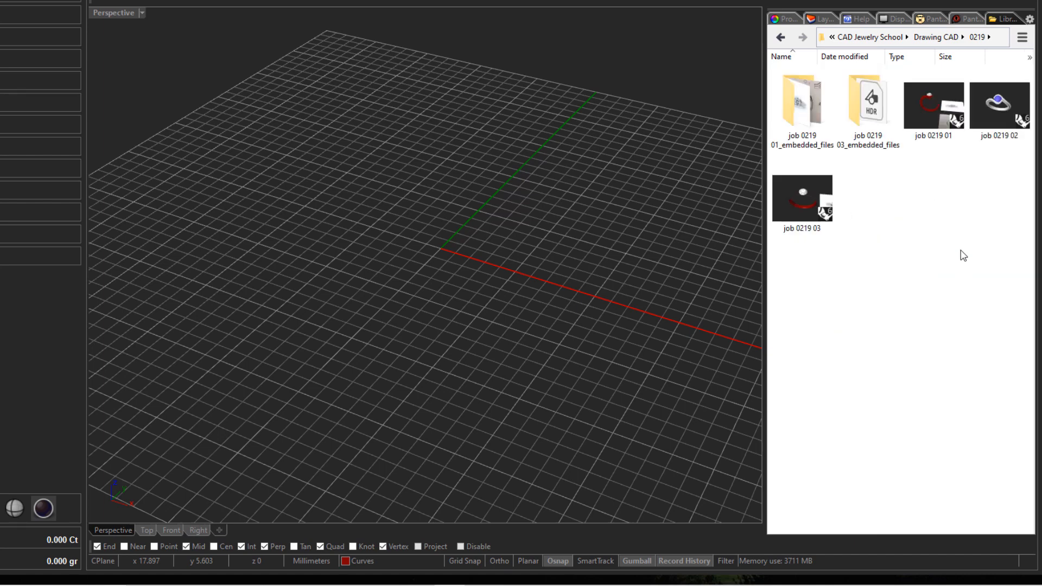
mouse_move(926, 300)
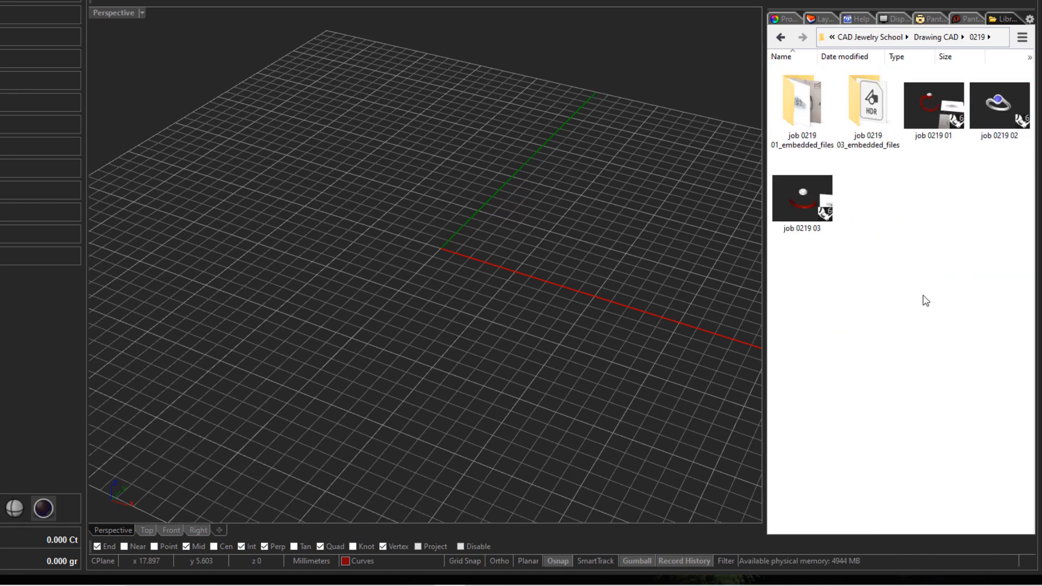
left_click(998, 106)
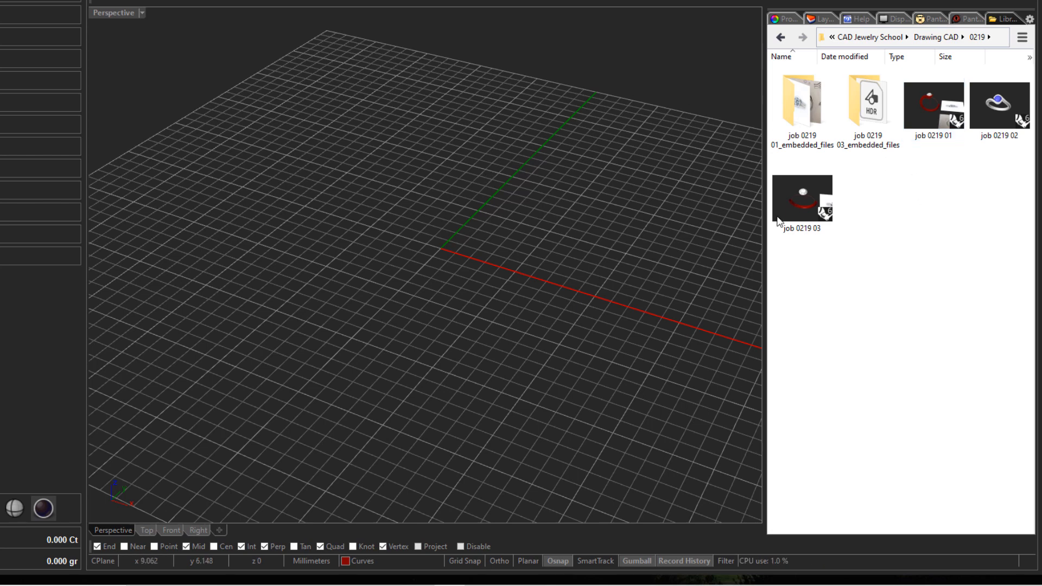
left_click(998, 106)
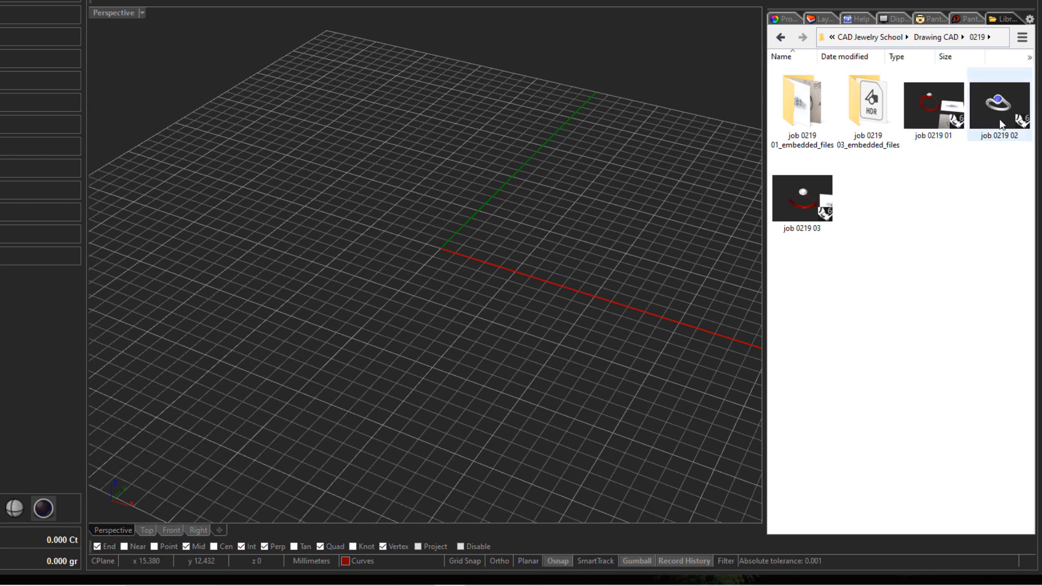
mouse_move(999, 107)
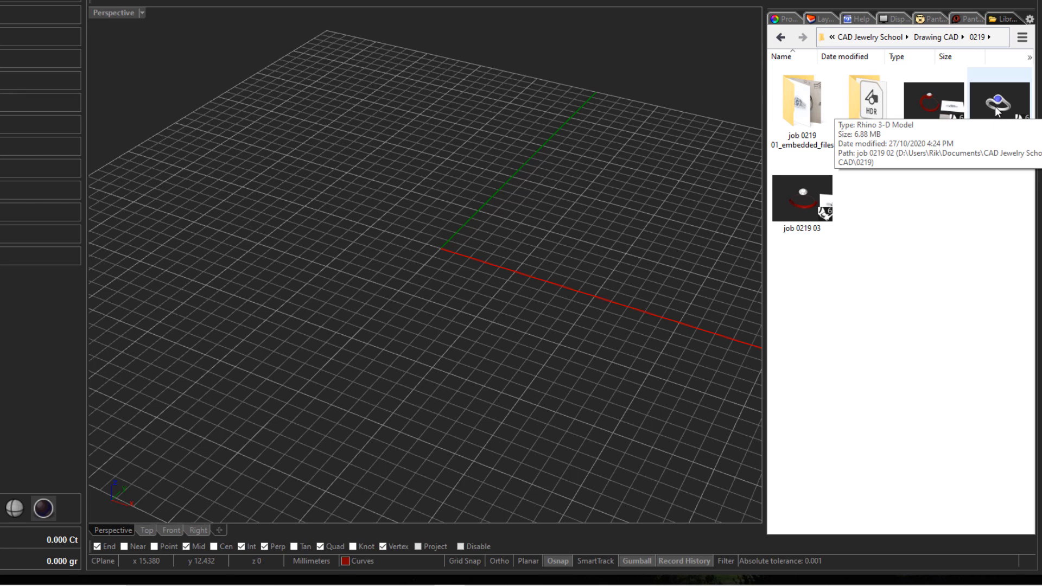
Step: Open job 0219 02, keeping the Open file option in File Options
double_click(999, 103)
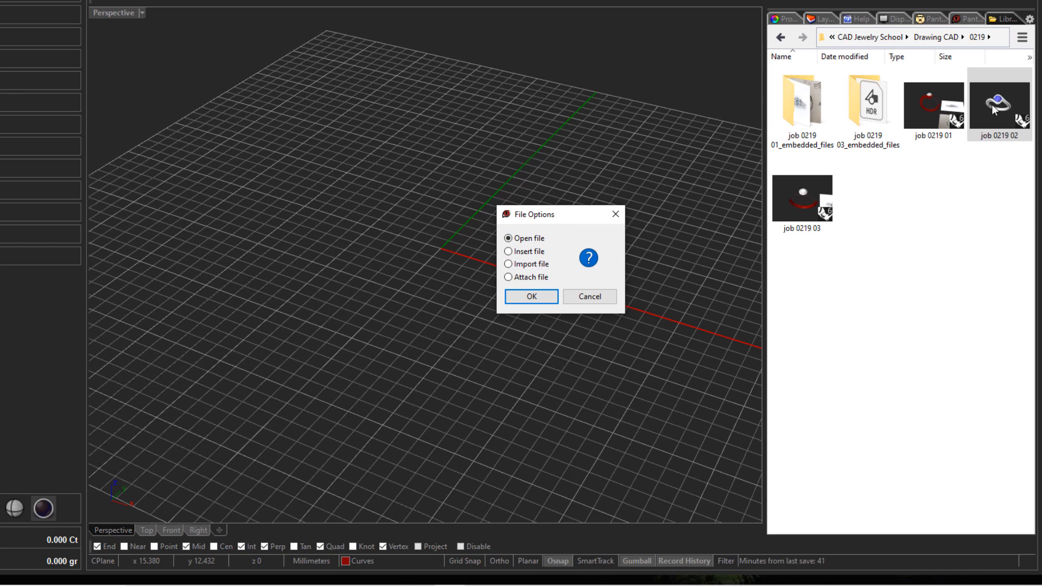
mouse_move(569, 254)
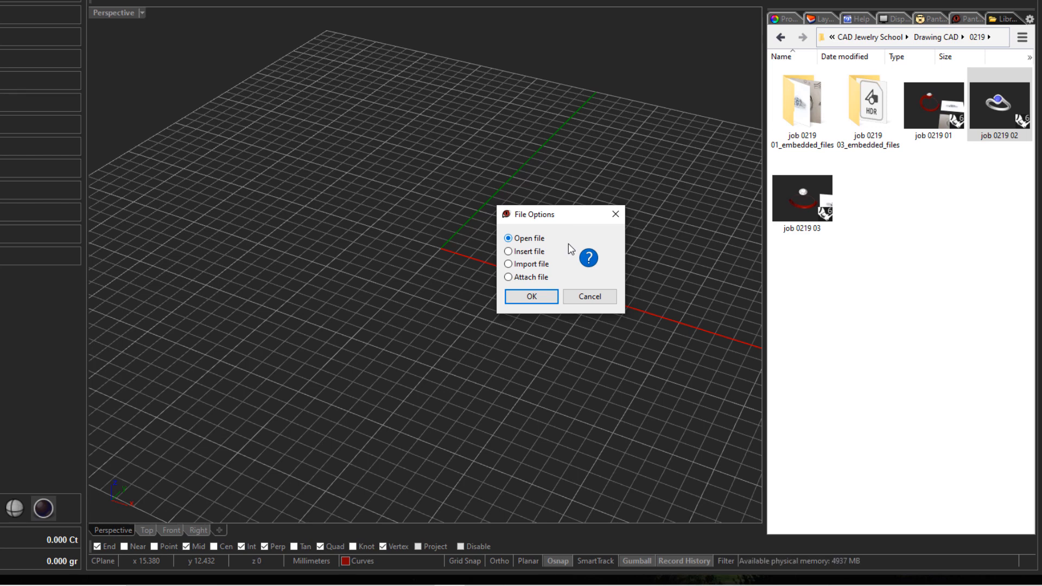
mouse_move(536, 278)
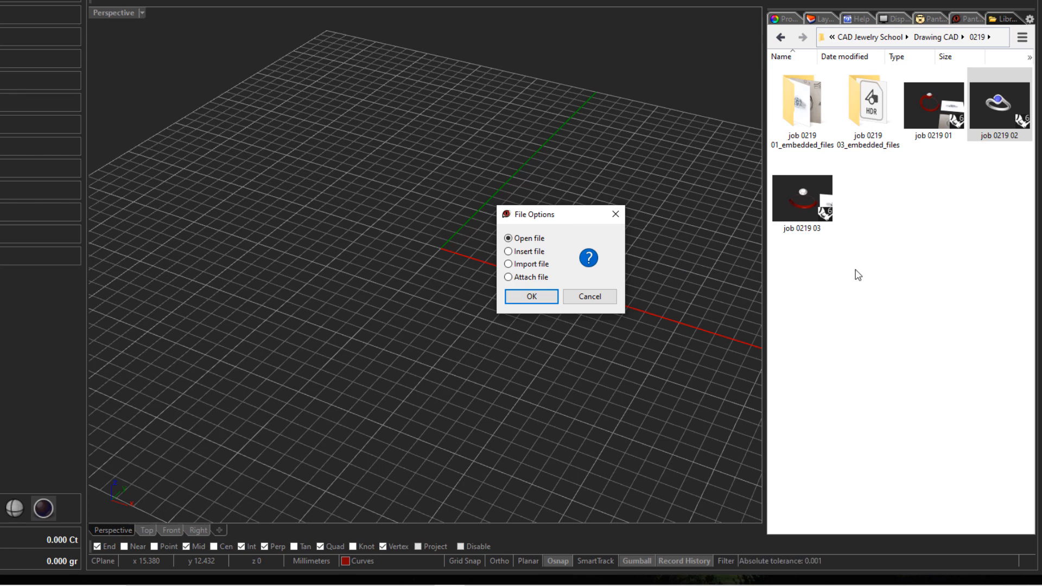
mouse_move(855, 273)
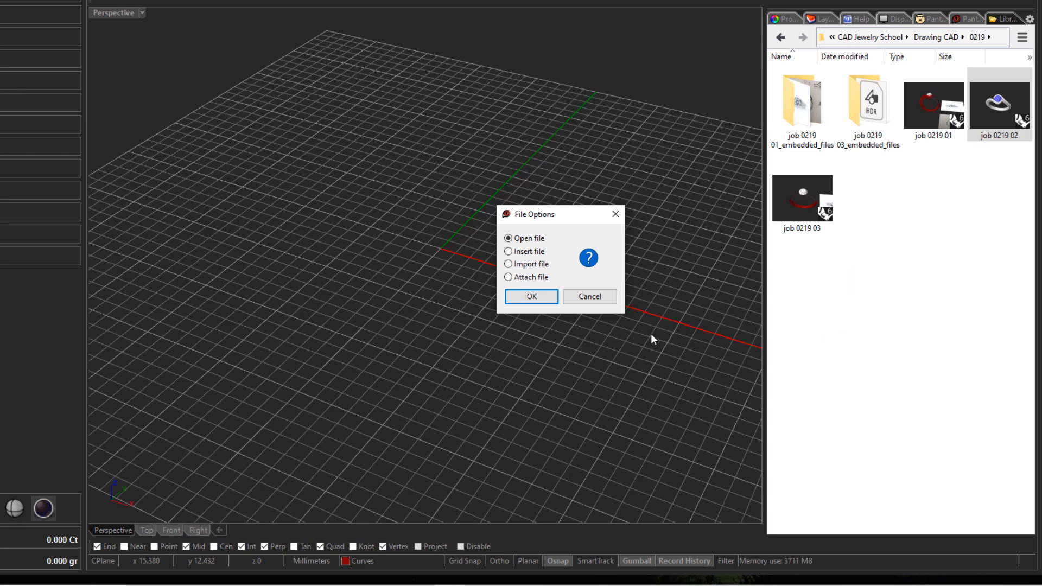
left_click(531, 296)
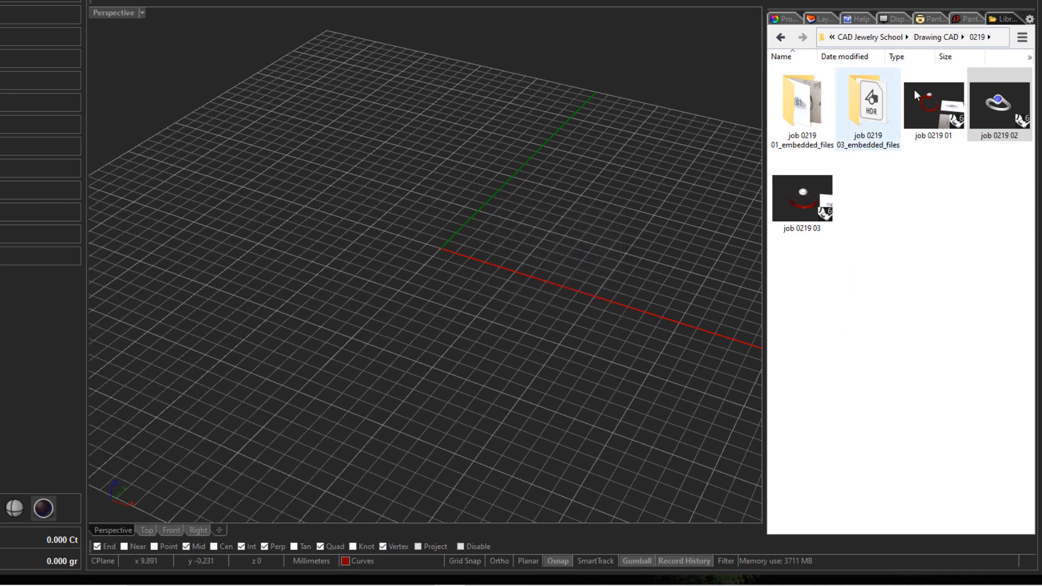
Step: Return to Drawing CAD, open folder 0220 and switch to Large icons view
left_click(938, 37)
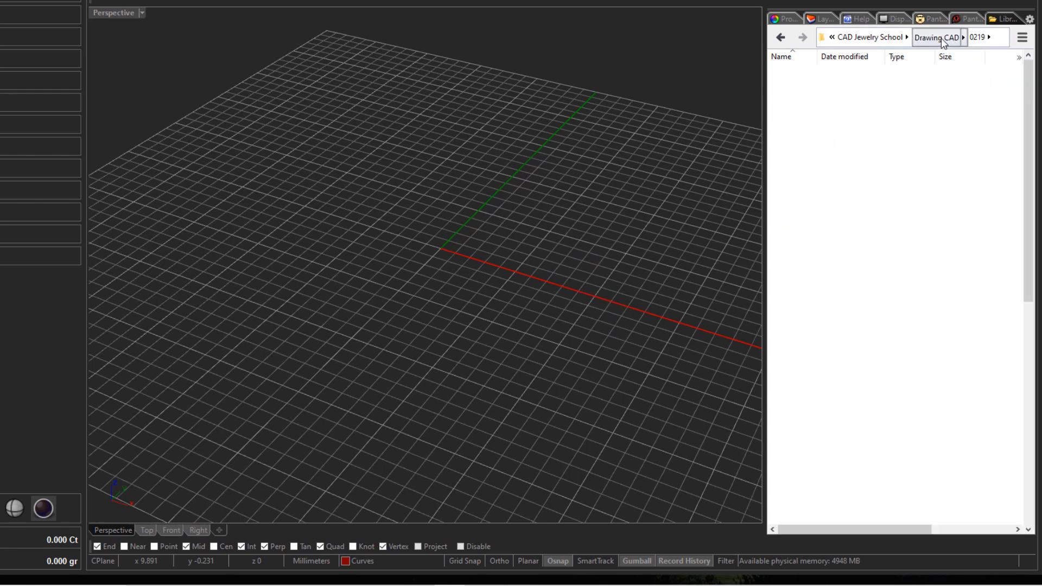
left_click(936, 36)
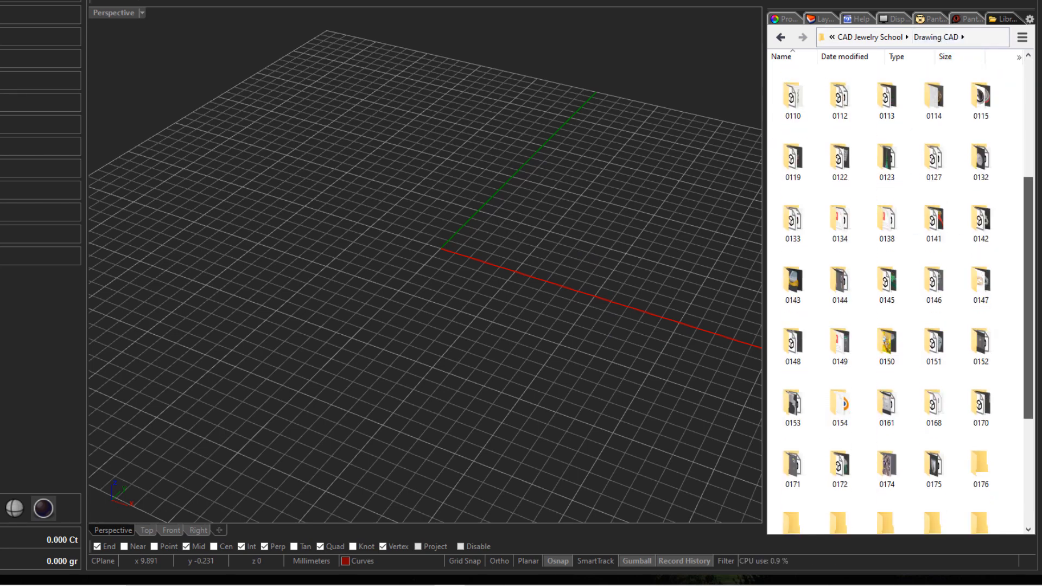
scroll("down", 3)
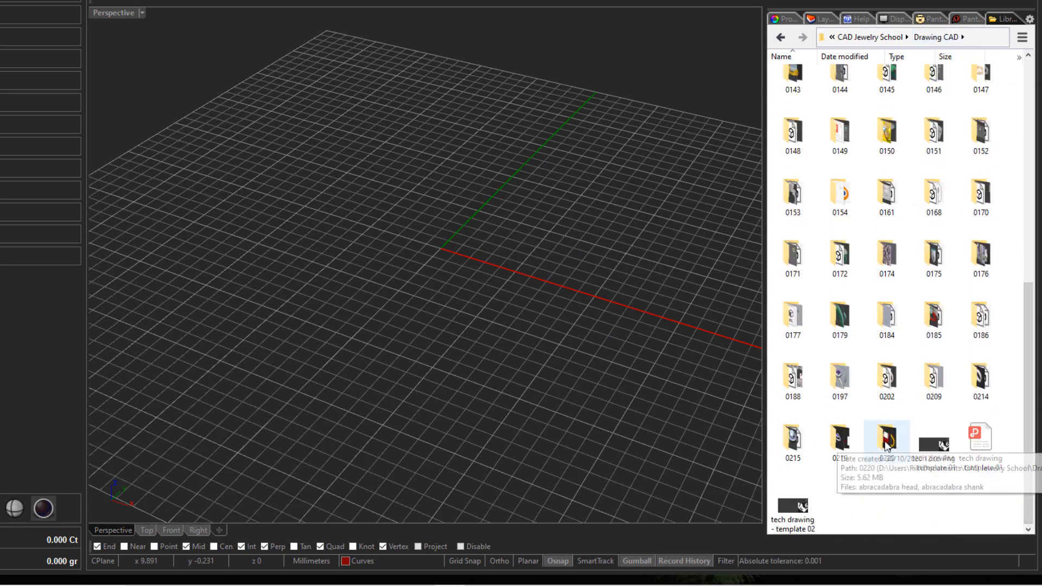
double_click(887, 439)
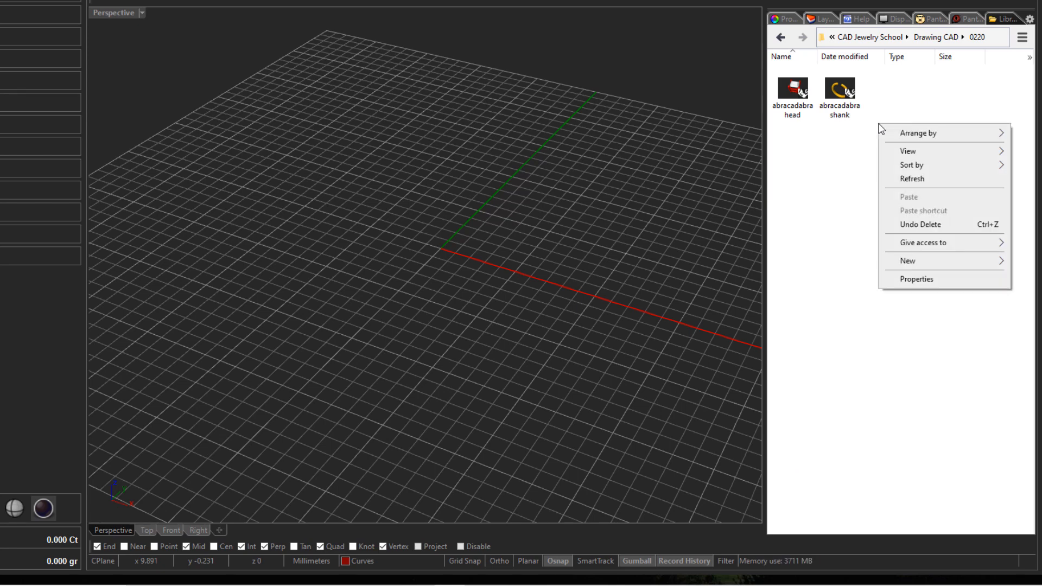
mouse_move(909, 151)
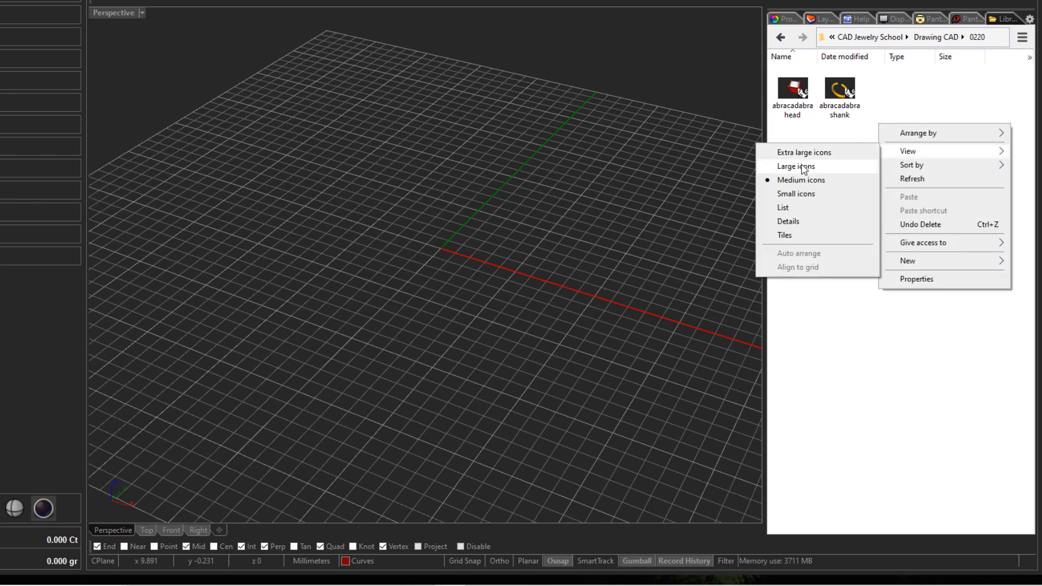
left_click(795, 166)
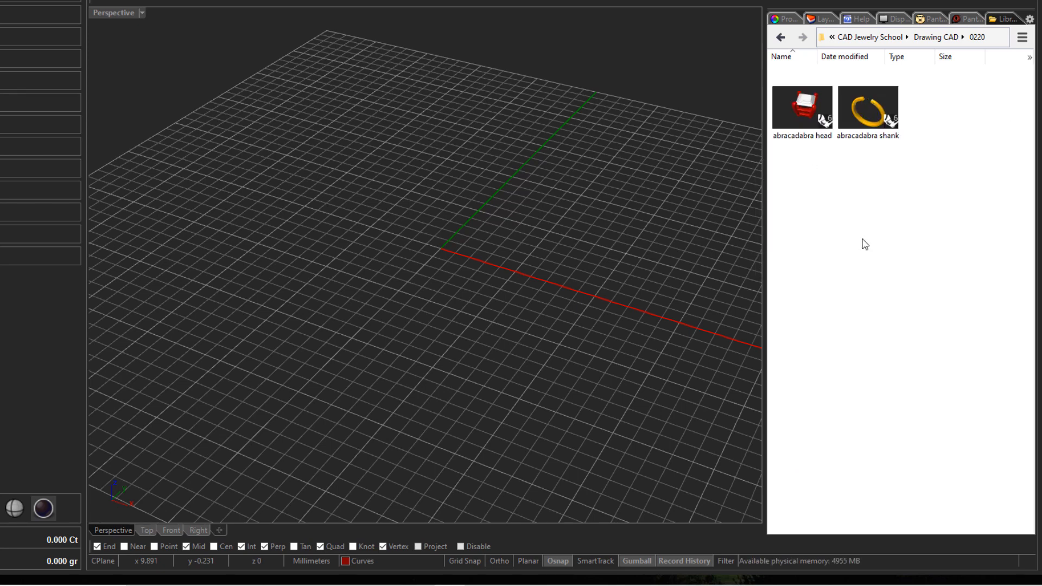
left_click(868, 108)
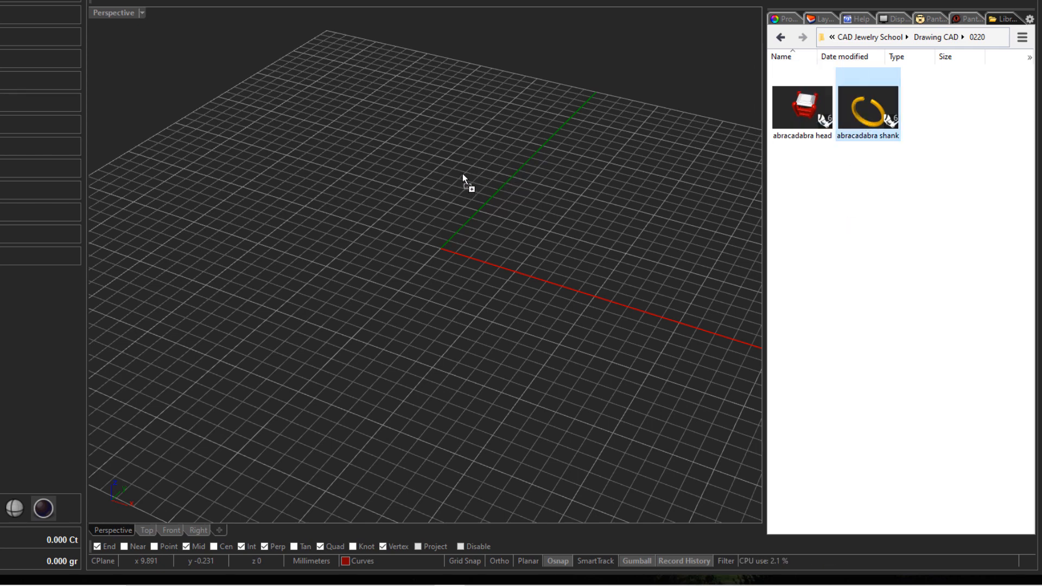
Step: Open abracadabra shank, discard the unsaved Untitled scene, and zoom out on the shank
double_click(868, 93)
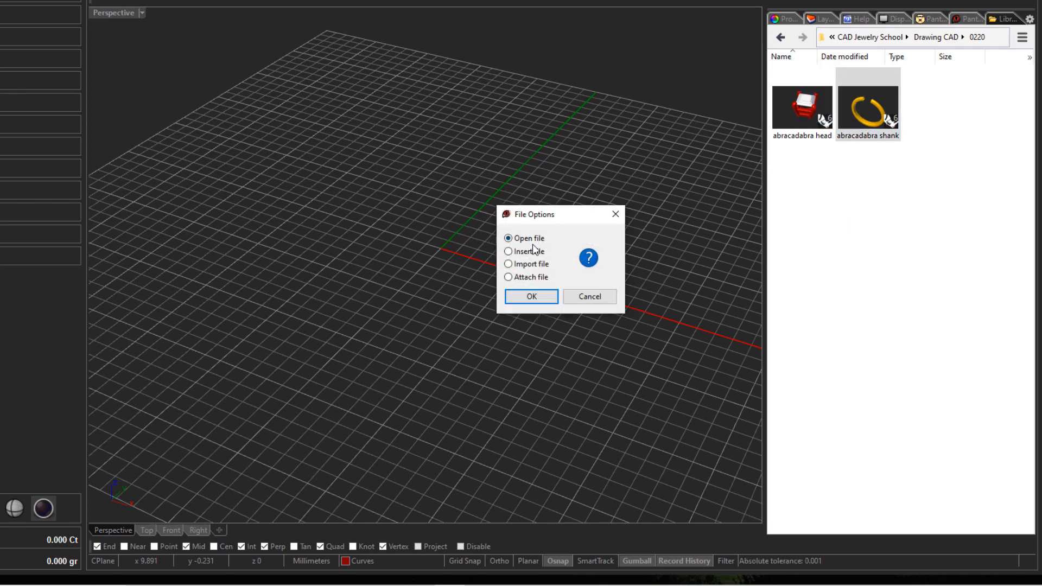
left_click(530, 297)
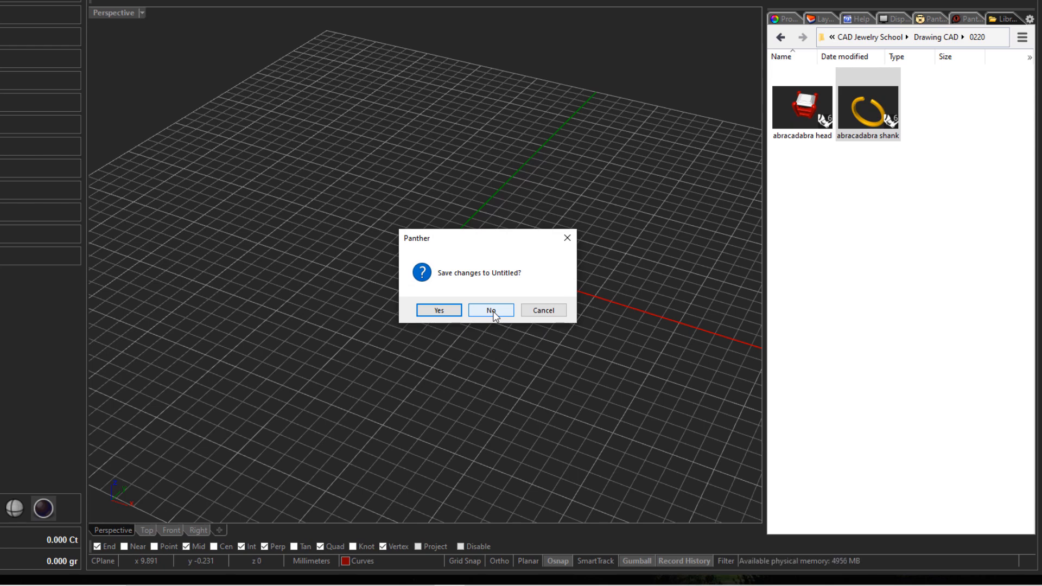
left_click(491, 311)
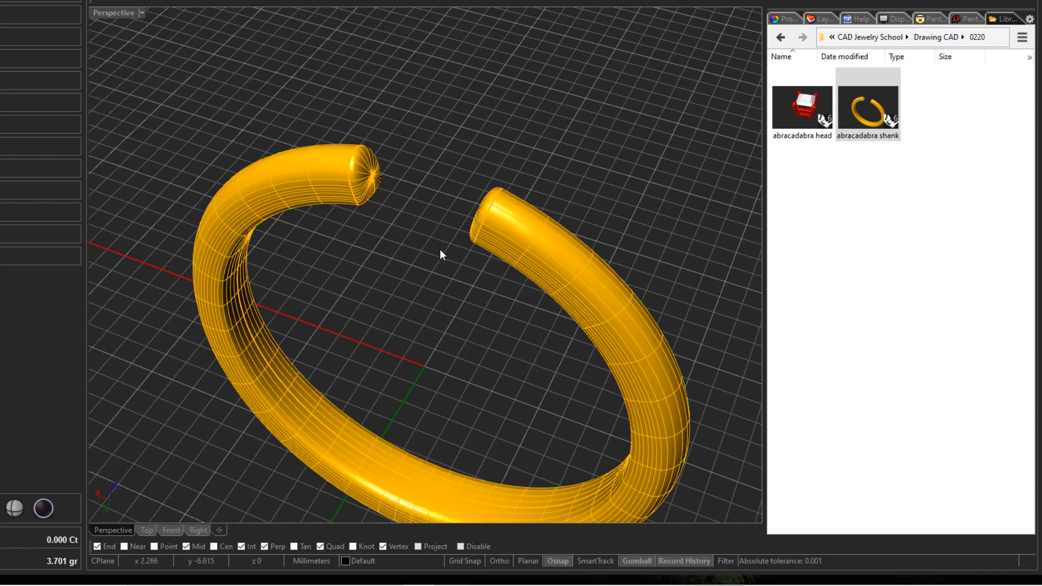
left_click_drag(438, 255, 462, 193)
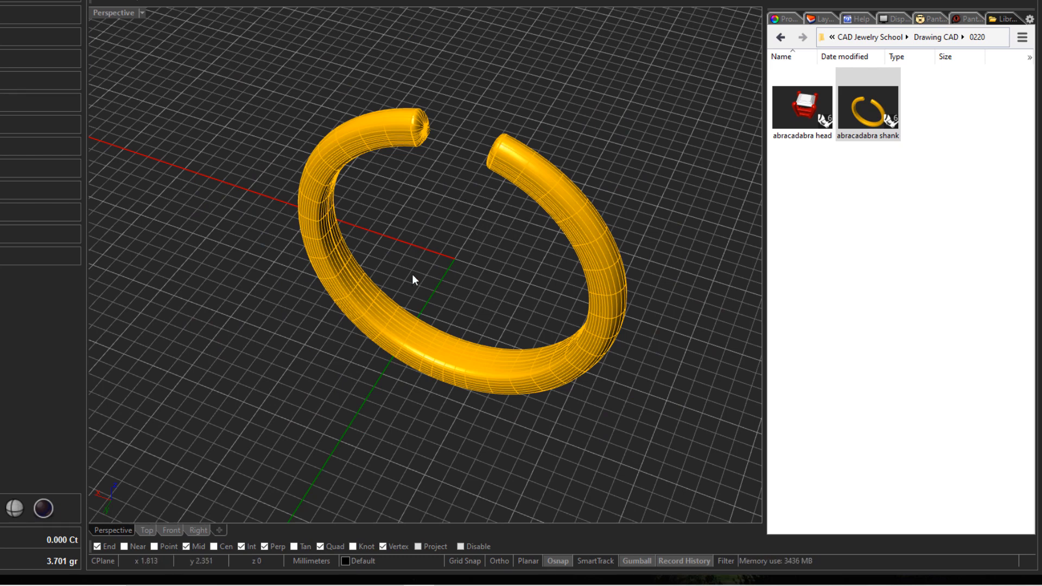
mouse_move(457, 287)
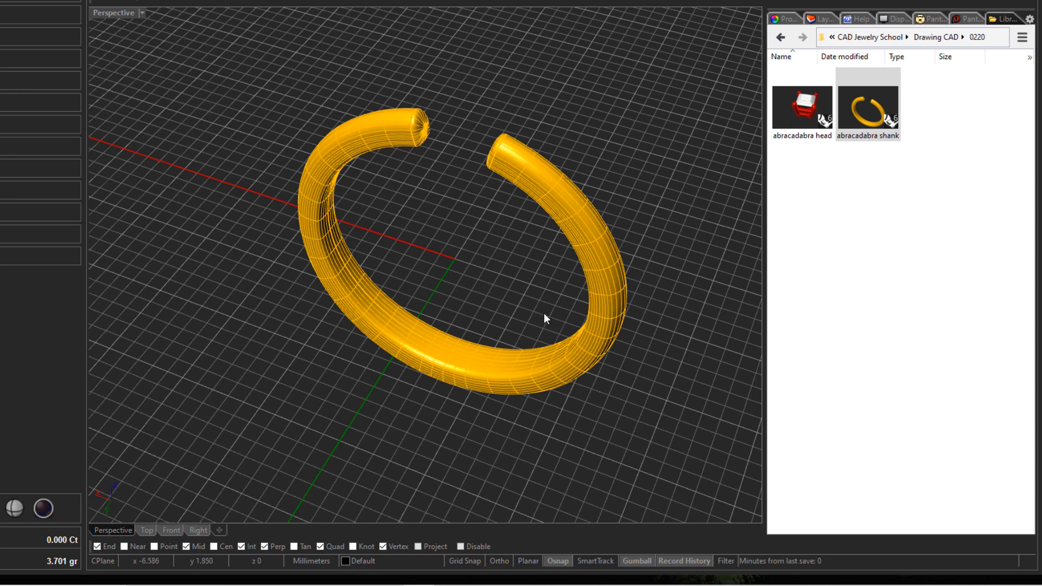
Step: Bring in the abracadabra head with Import file chosen in File Options
left_click(802, 104)
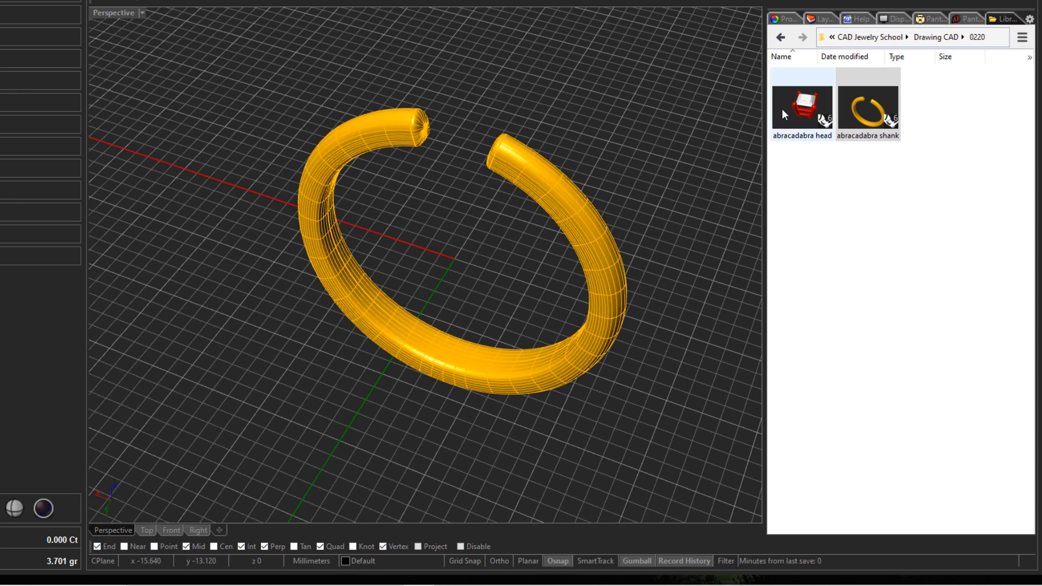
left_click(801, 104)
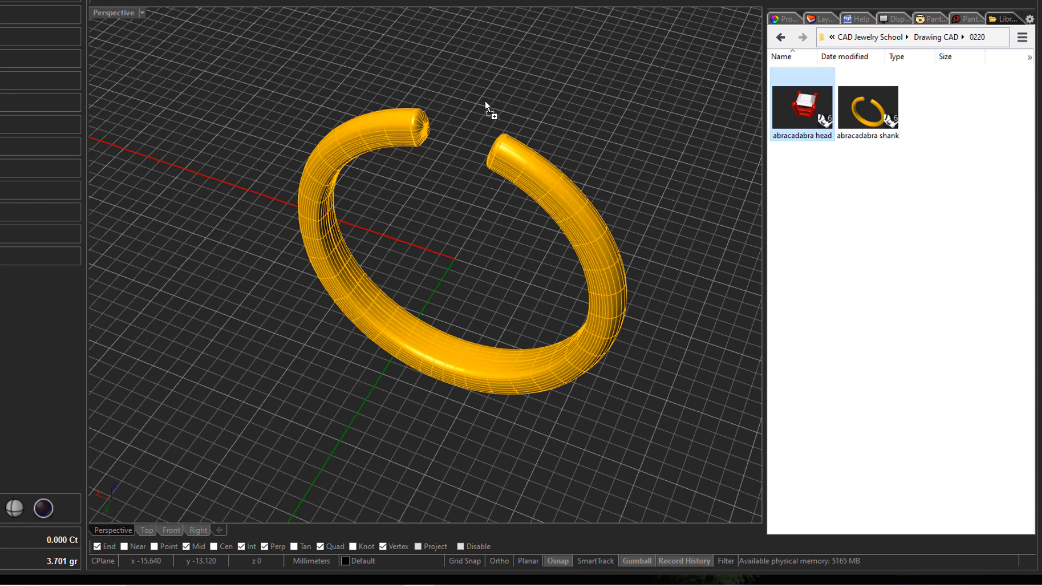
double_click(802, 100)
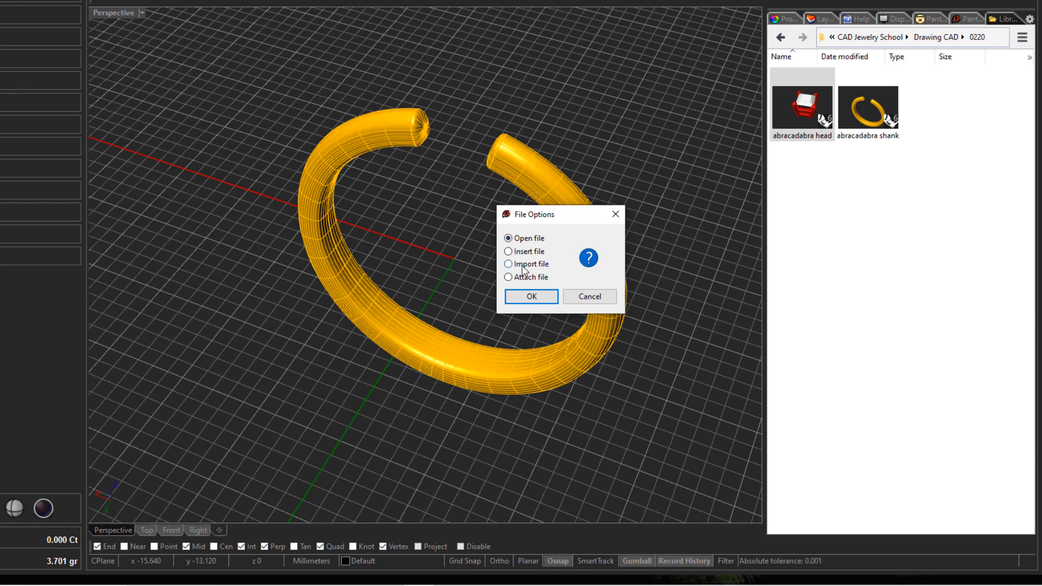
mouse_move(523, 273)
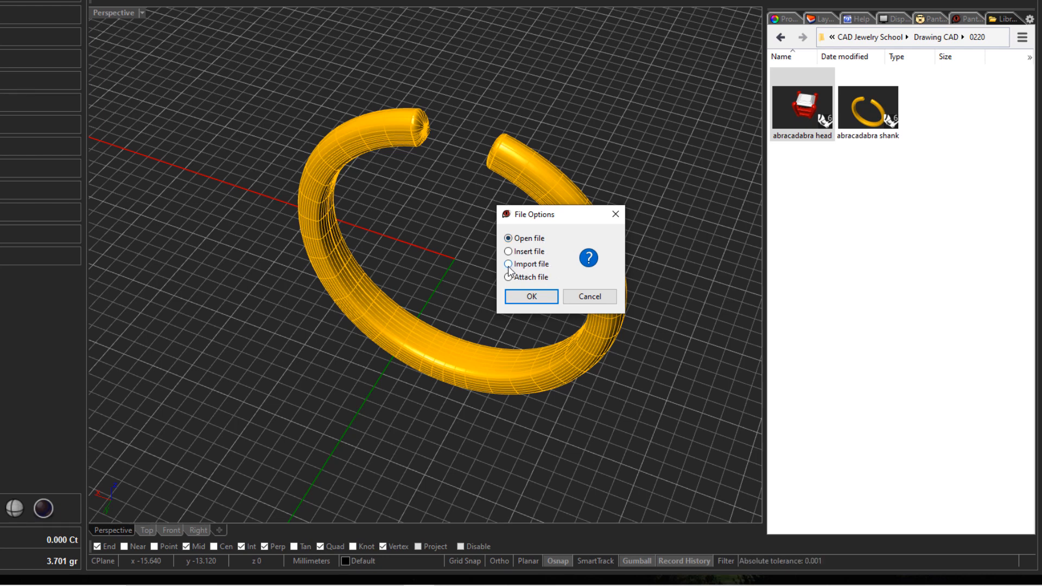
left_click(509, 264)
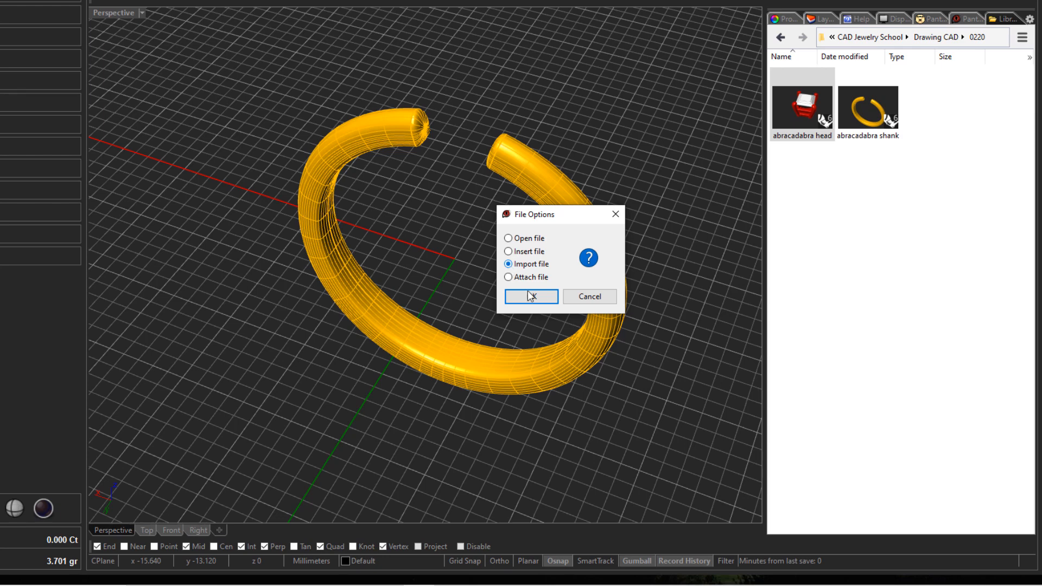
left_click(530, 297)
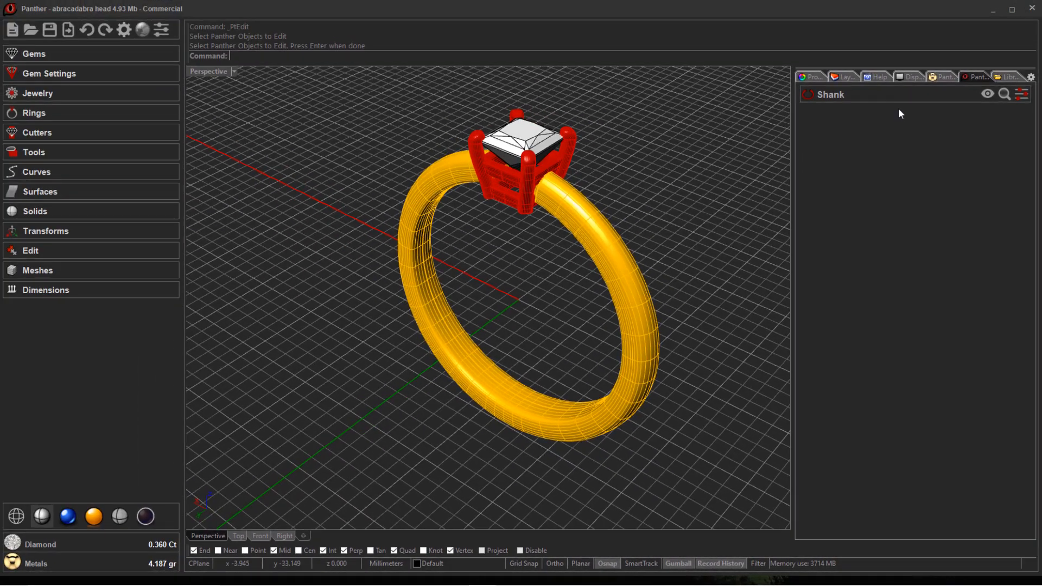
Step: Back in the Libraries tab, create a new folder inside Drawing CAD
left_click(1010, 77)
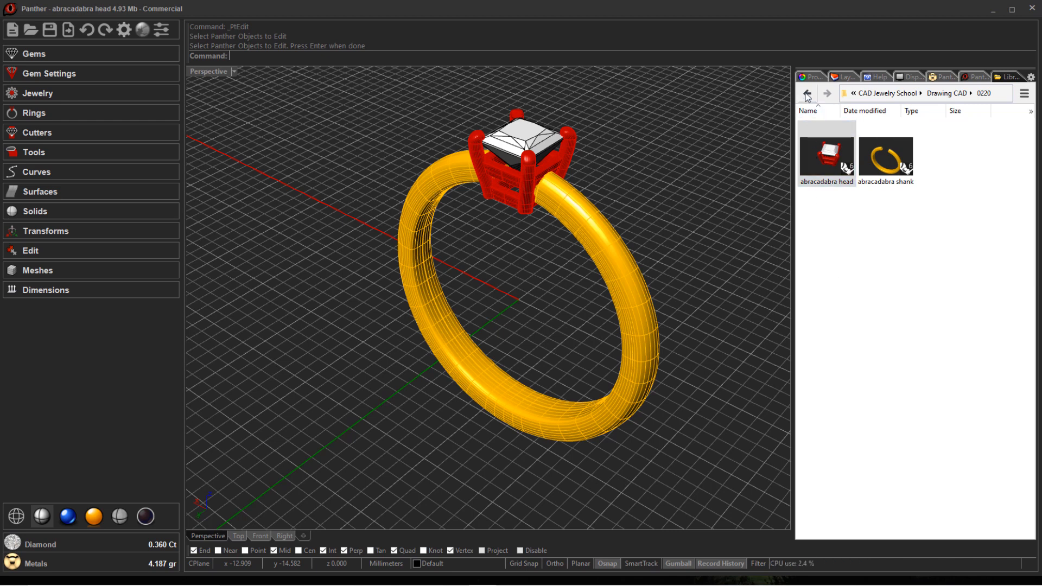
left_click(806, 93)
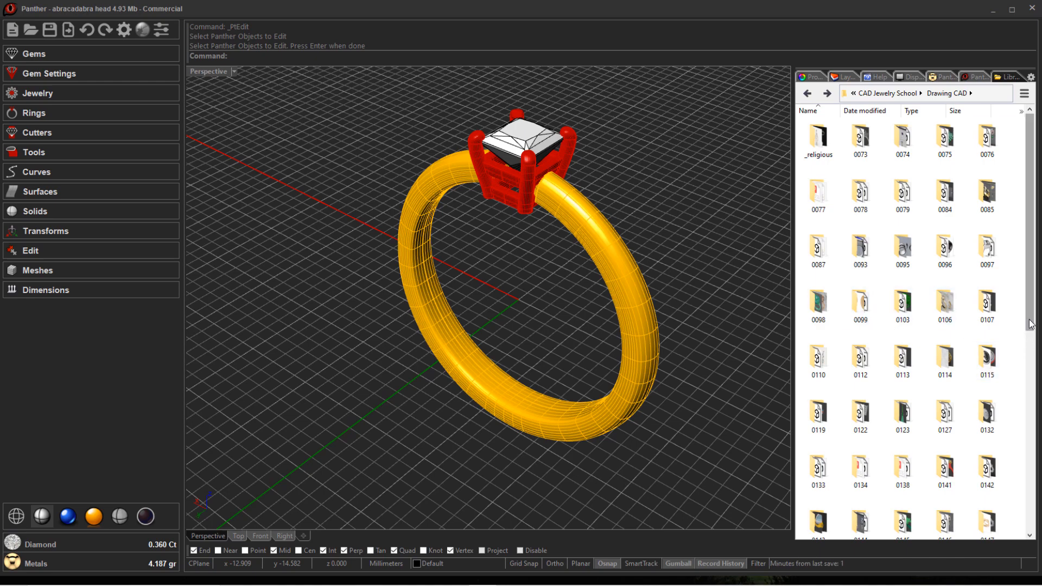
scroll("down", 3)
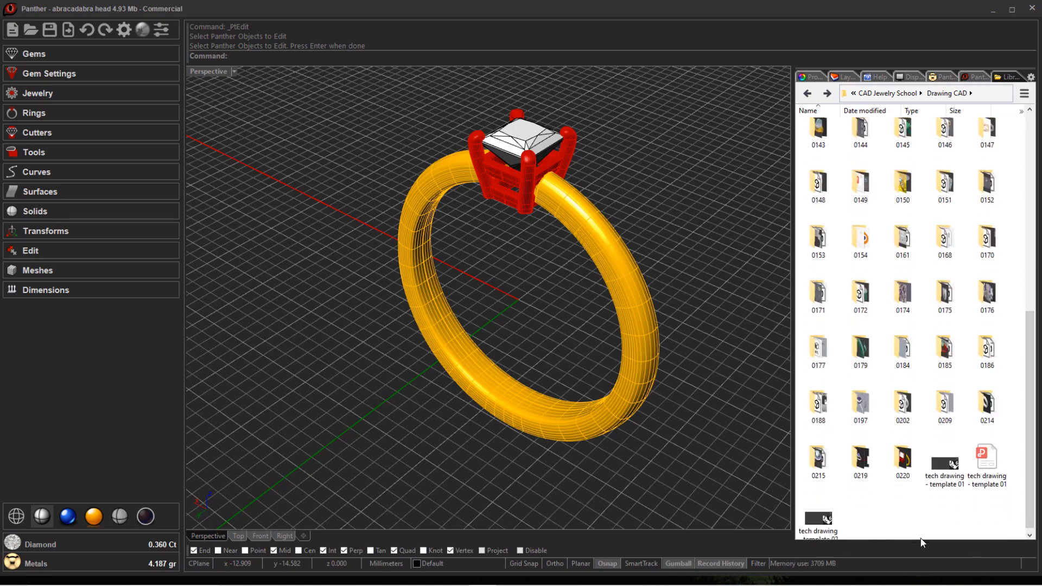
left_click(902, 459)
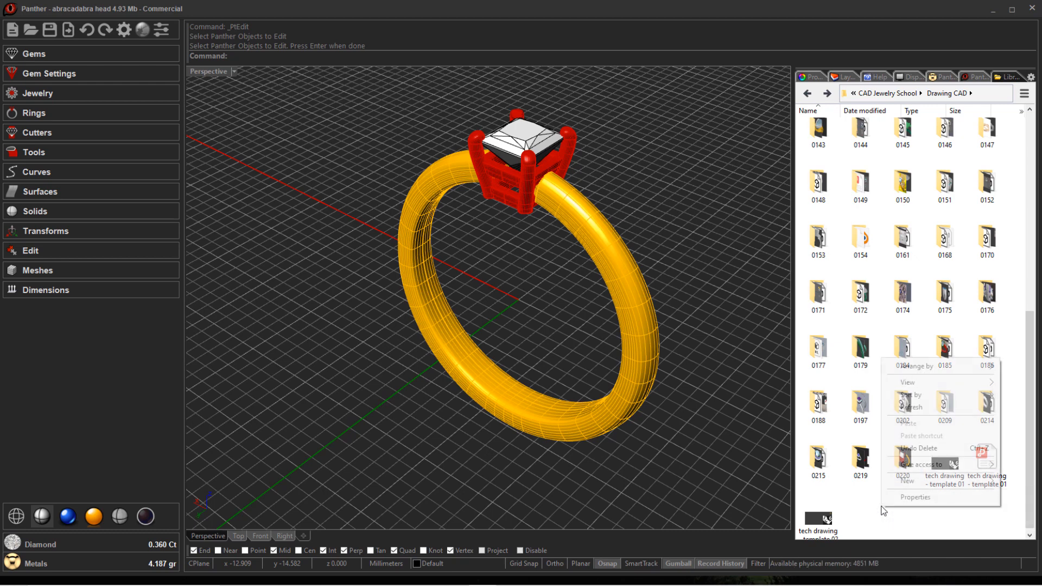
left_click(907, 480)
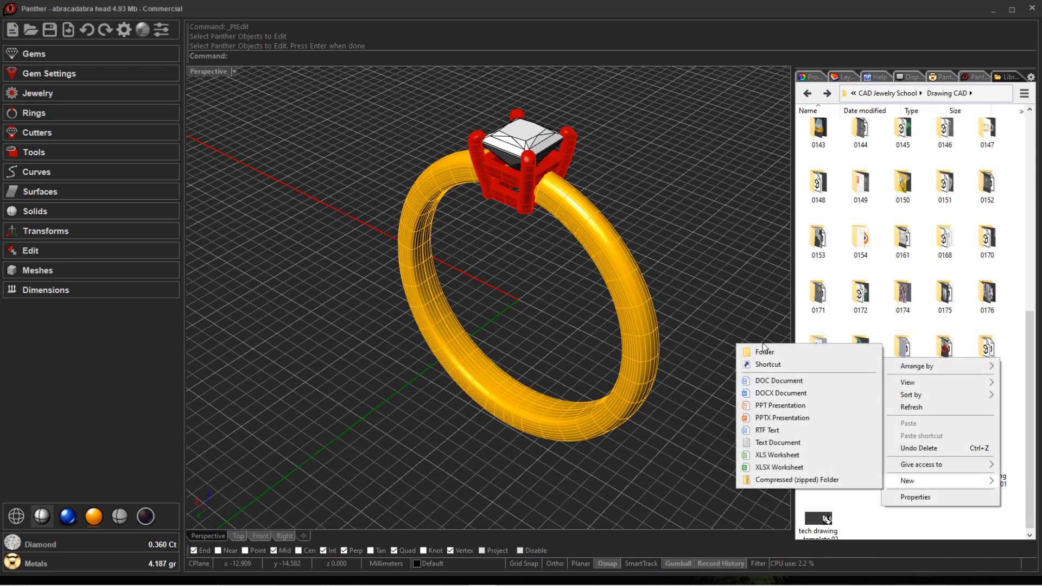
left_click(763, 351)
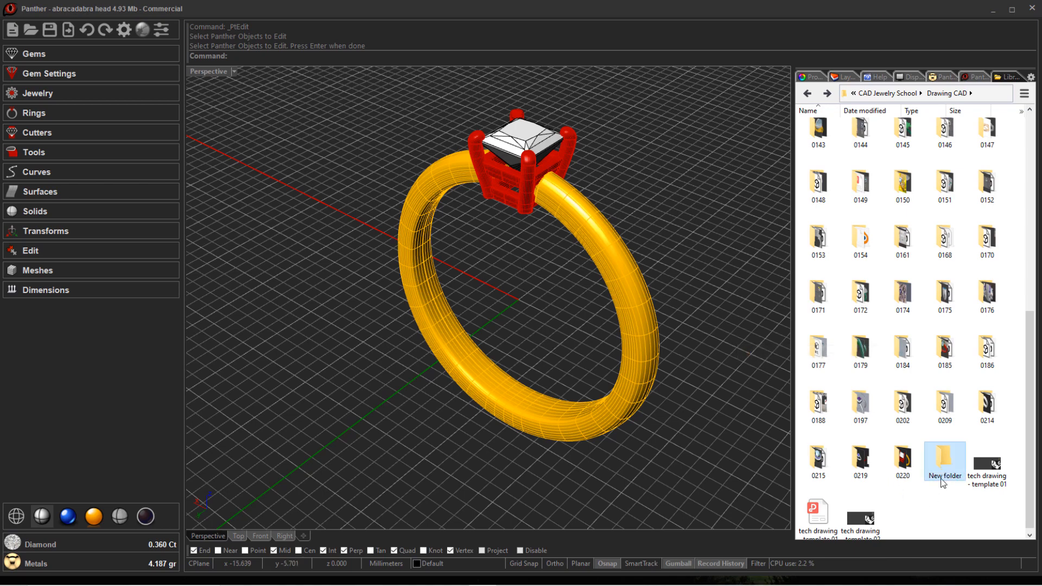
Step: Rename the new folder to 0221 and open it
double_click(944, 459)
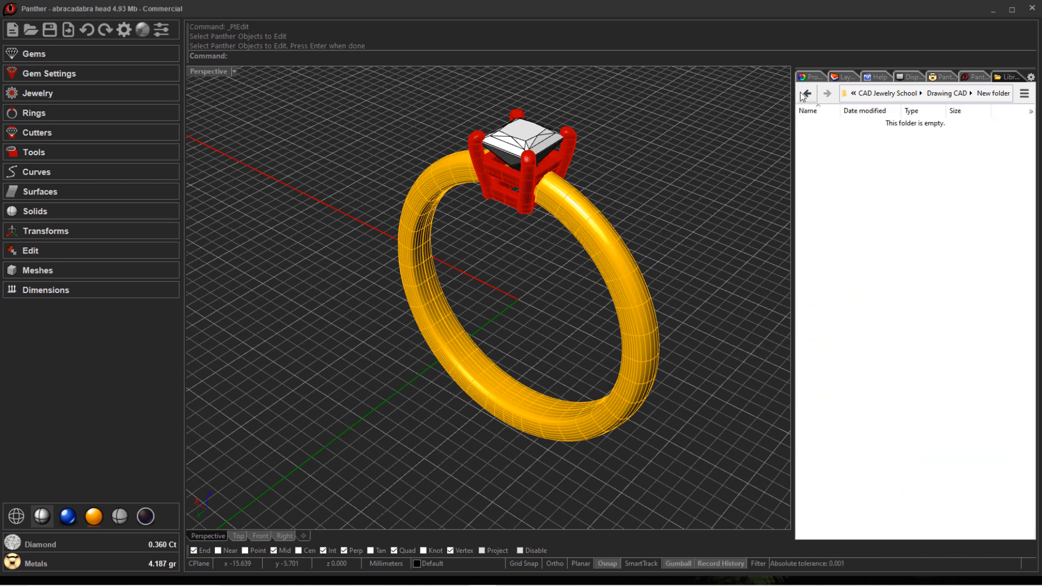
left_click(805, 93)
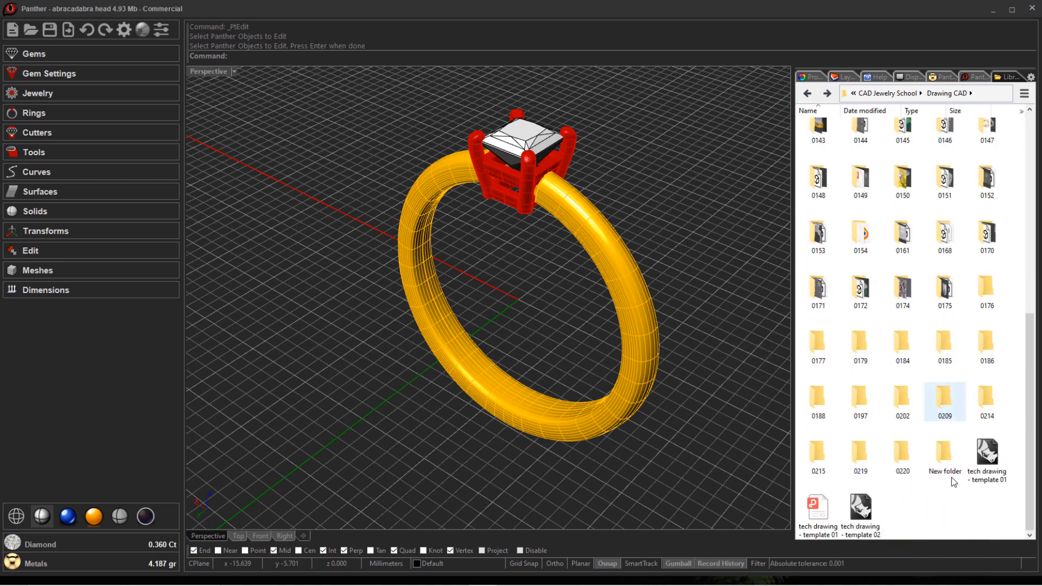
left_click(945, 456)
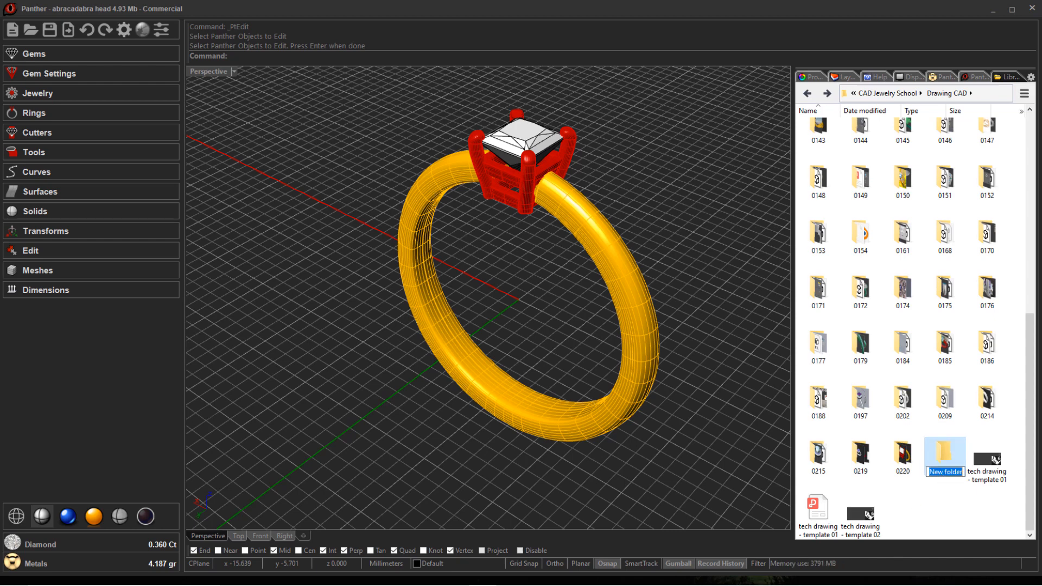
type("0221")
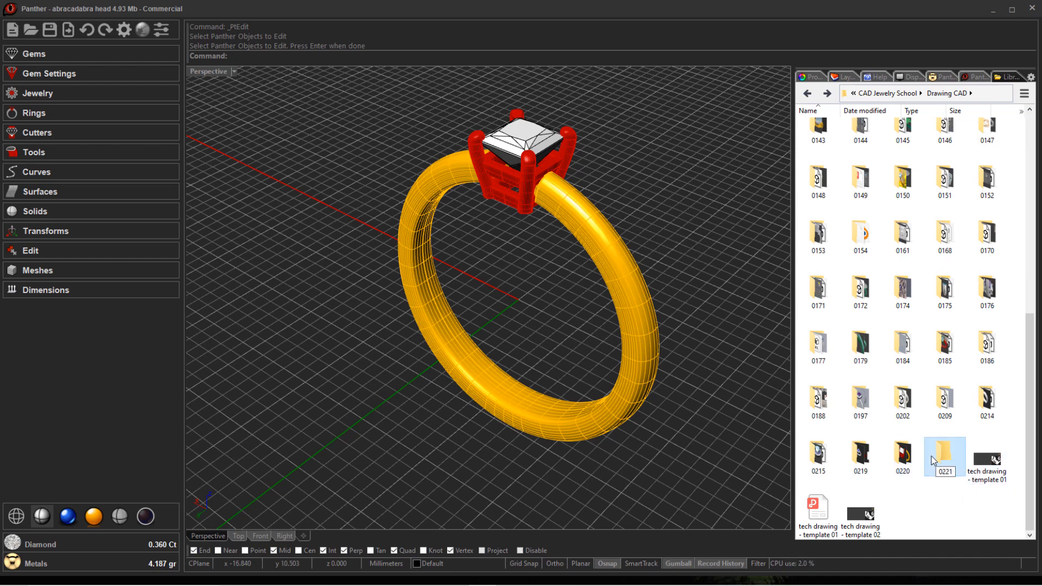
double_click(944, 453)
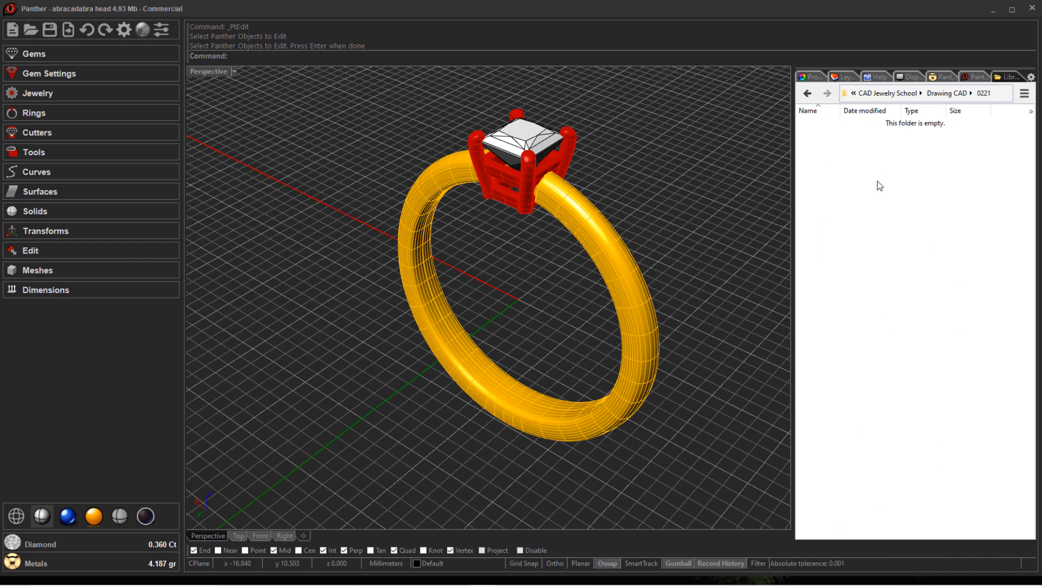
mouse_move(525, 320)
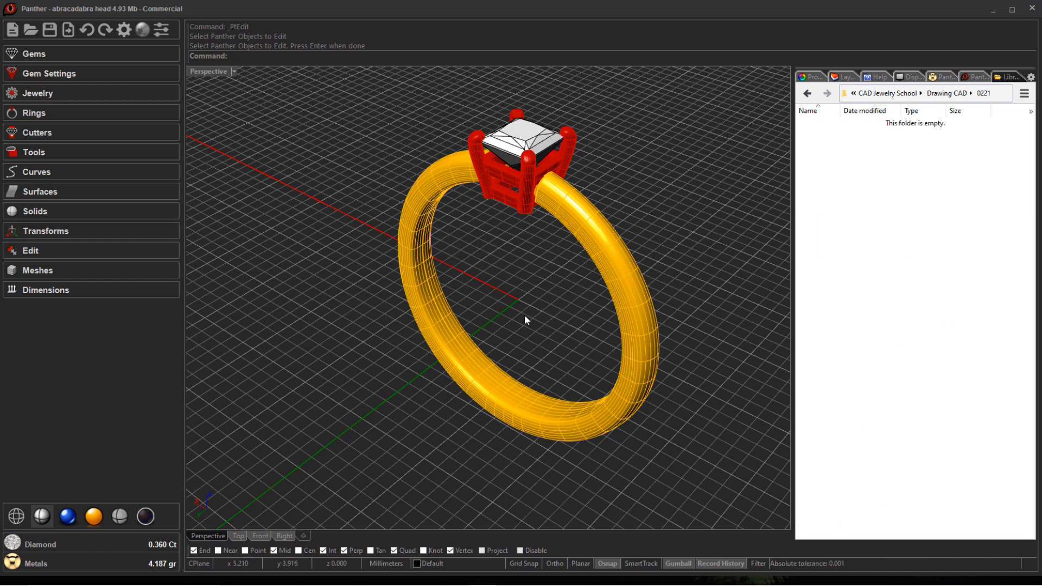
mouse_move(614, 312)
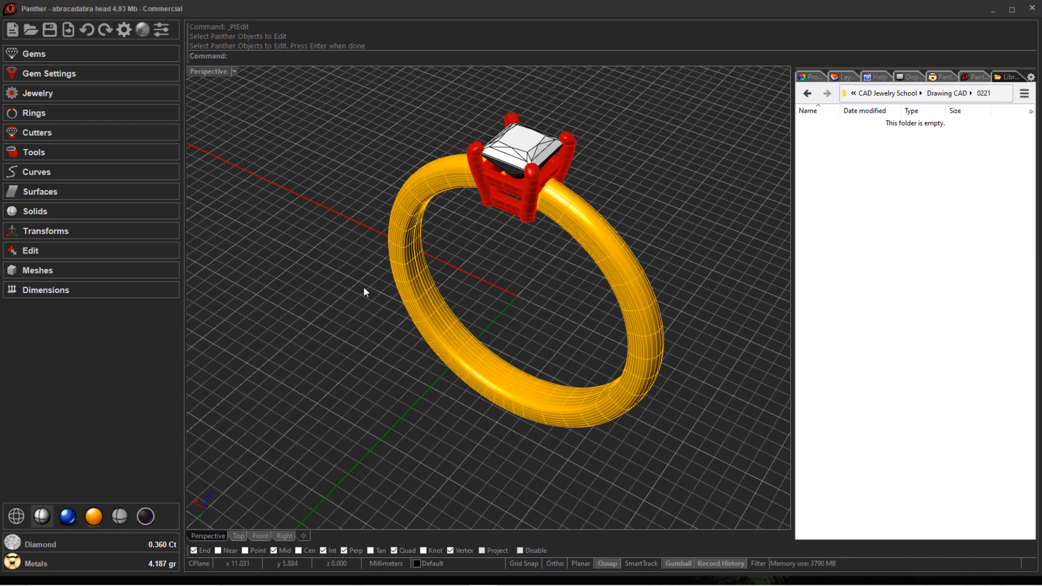
mouse_move(393, 313)
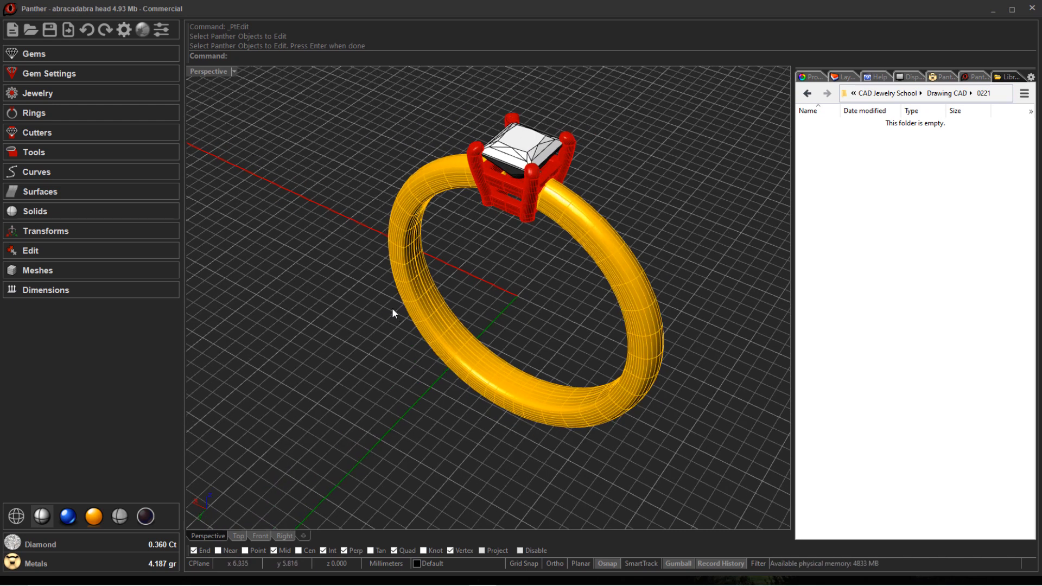